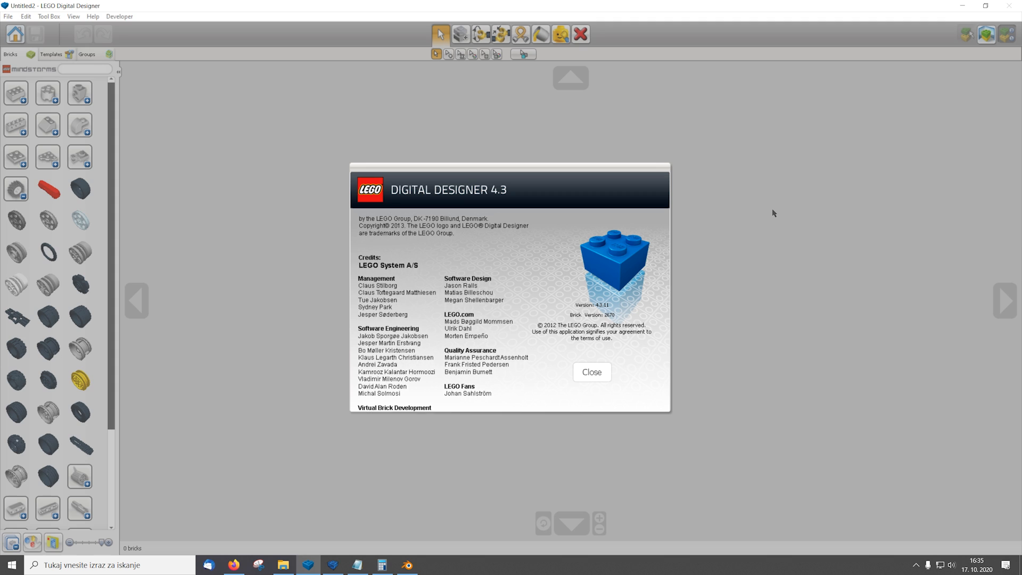
# Step: Open the lego.com LEGO Digital Designer result and scroll to its Mac and Windows downloads
pyautogui.scroll(-3)
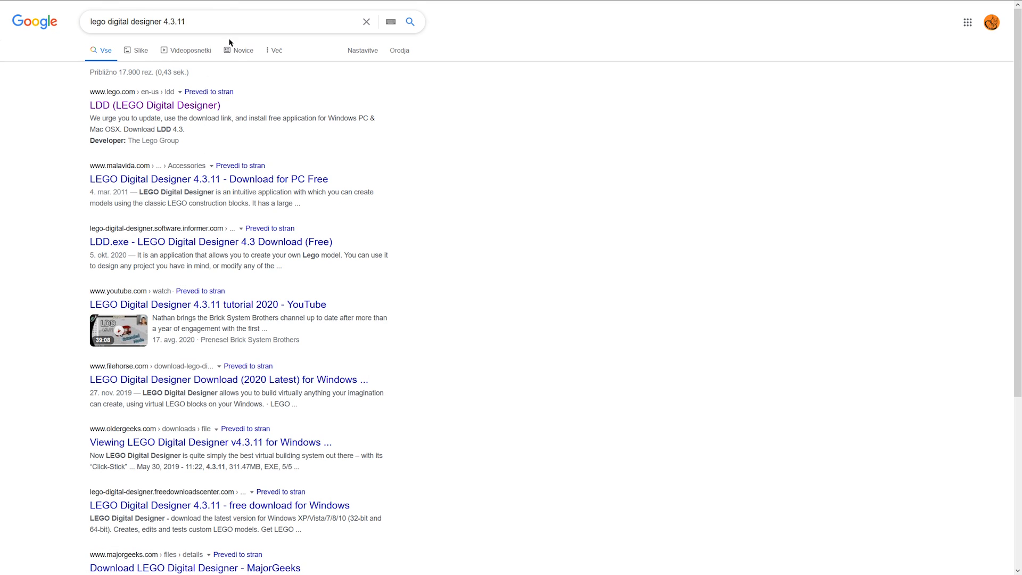
pyautogui.moveTo(317, 355)
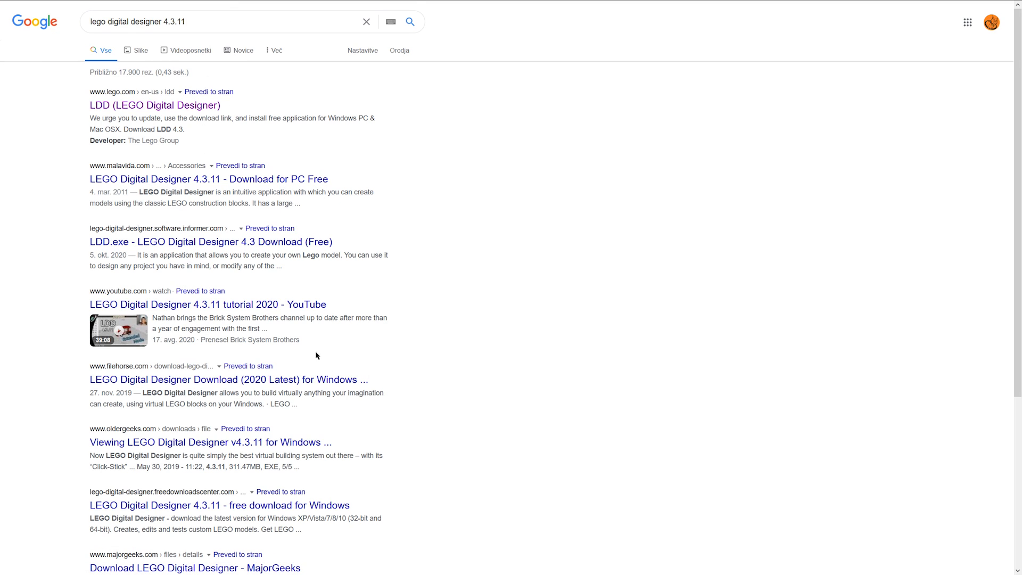
pyautogui.moveTo(229, 33)
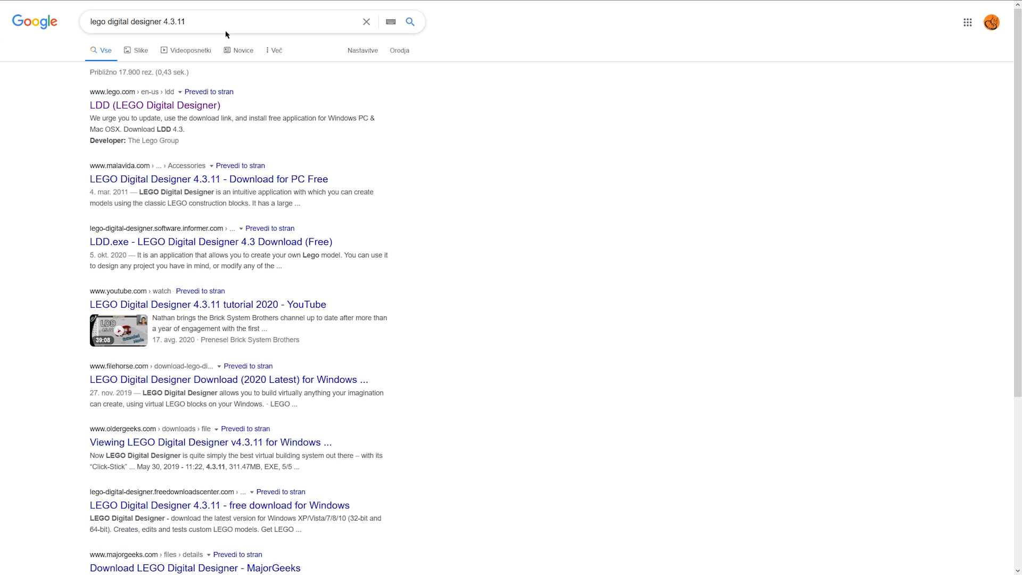
pyautogui.moveTo(490, 99)
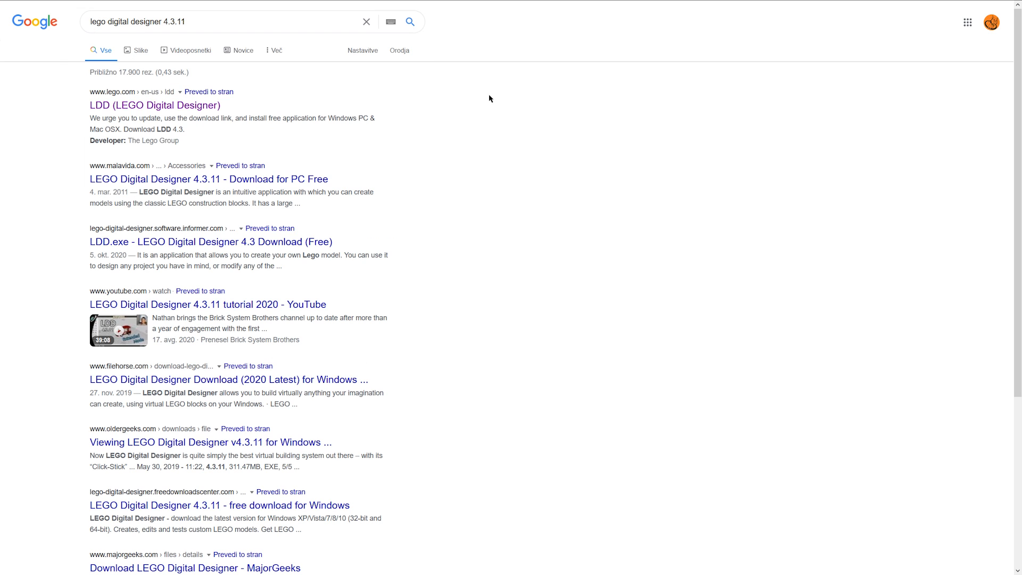
pyautogui.moveTo(100, 105)
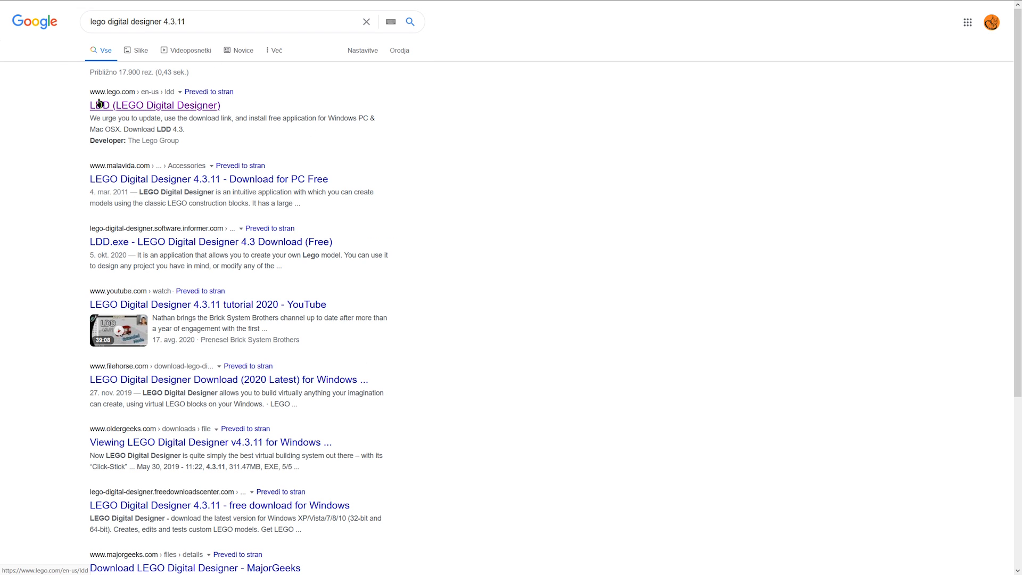
pyautogui.click(152, 105)
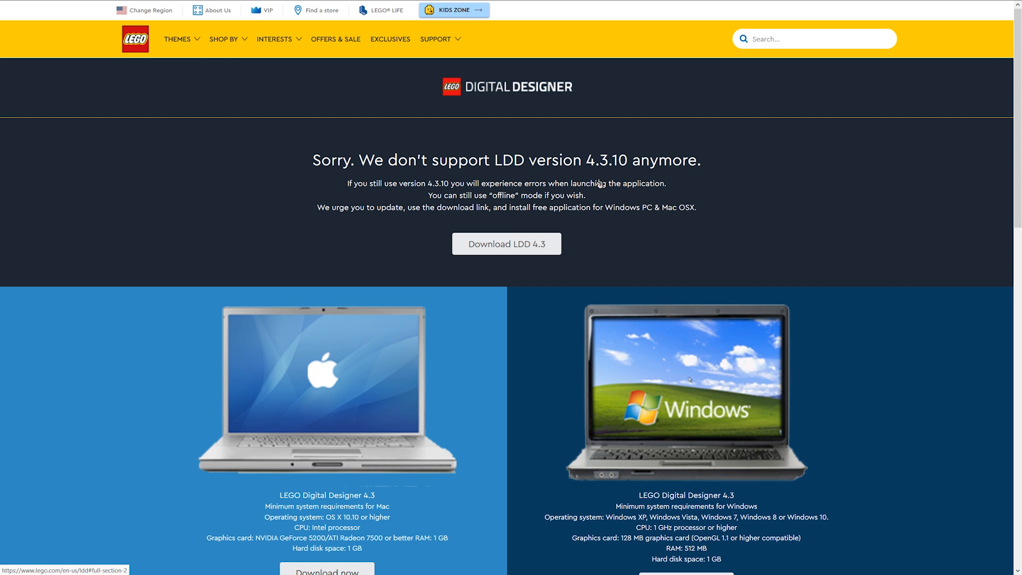
pyautogui.scroll(-3)
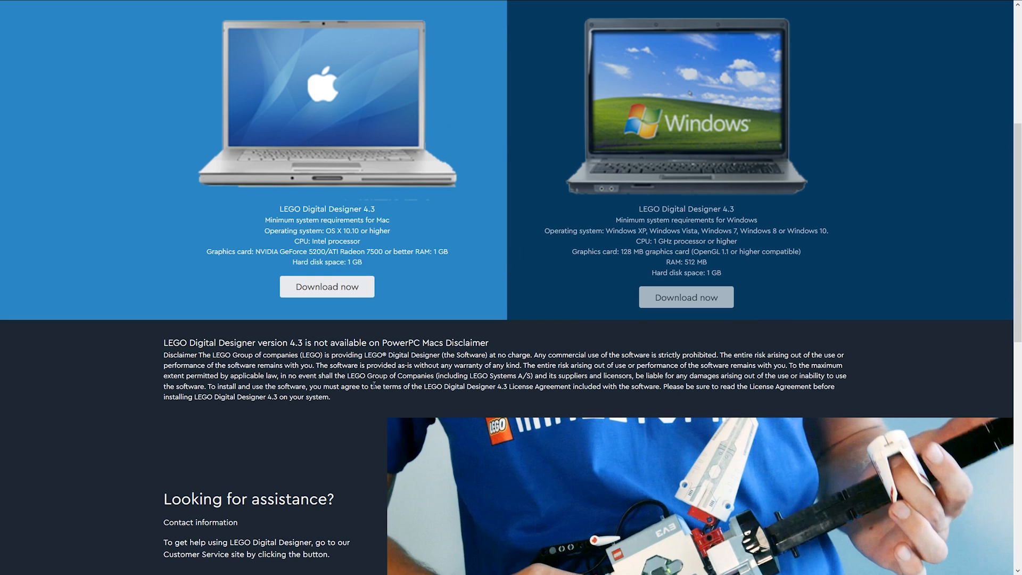
pyautogui.moveTo(4, 45)
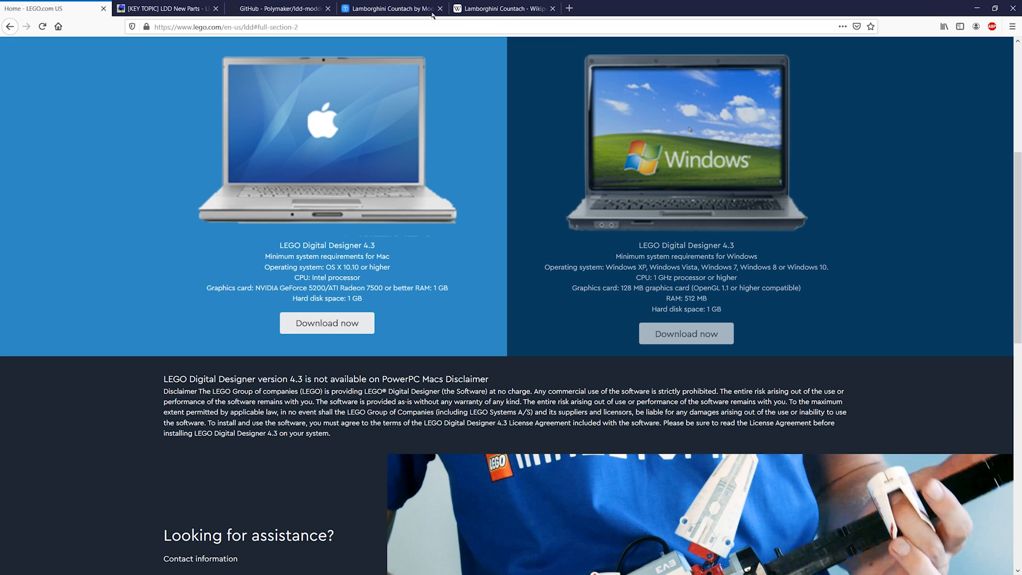
pyautogui.moveTo(165, 9)
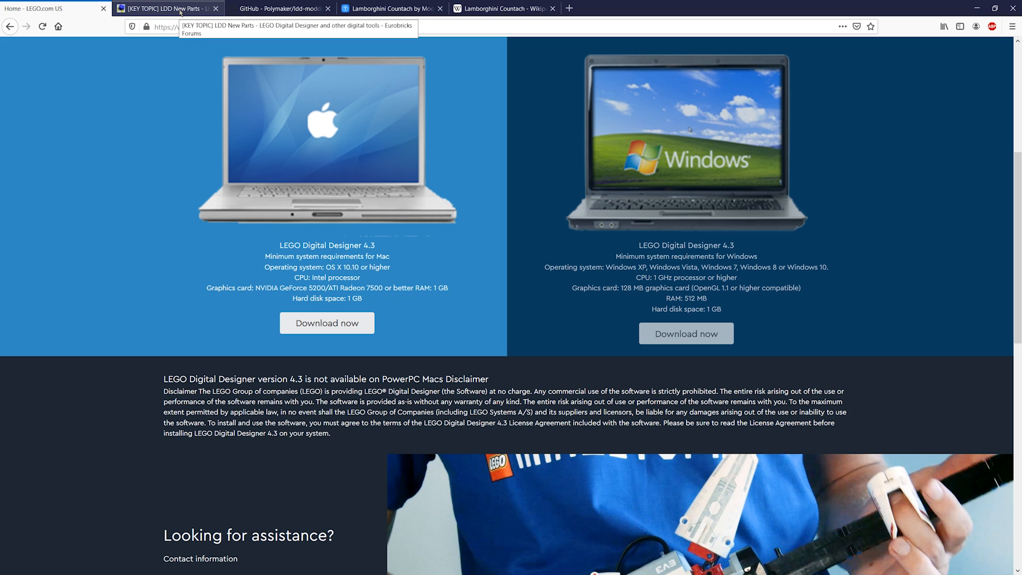
# Step: Switch to the Eurobricks '[KEY TOPIC] LDD New Parts' thread and read its instructions
pyautogui.click(160, 9)
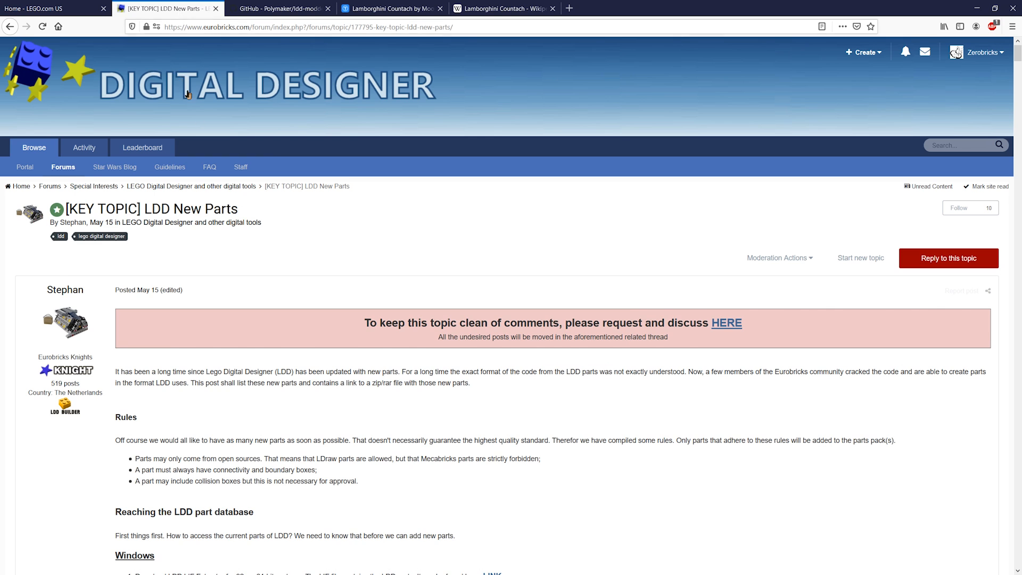
pyautogui.moveTo(364, 58)
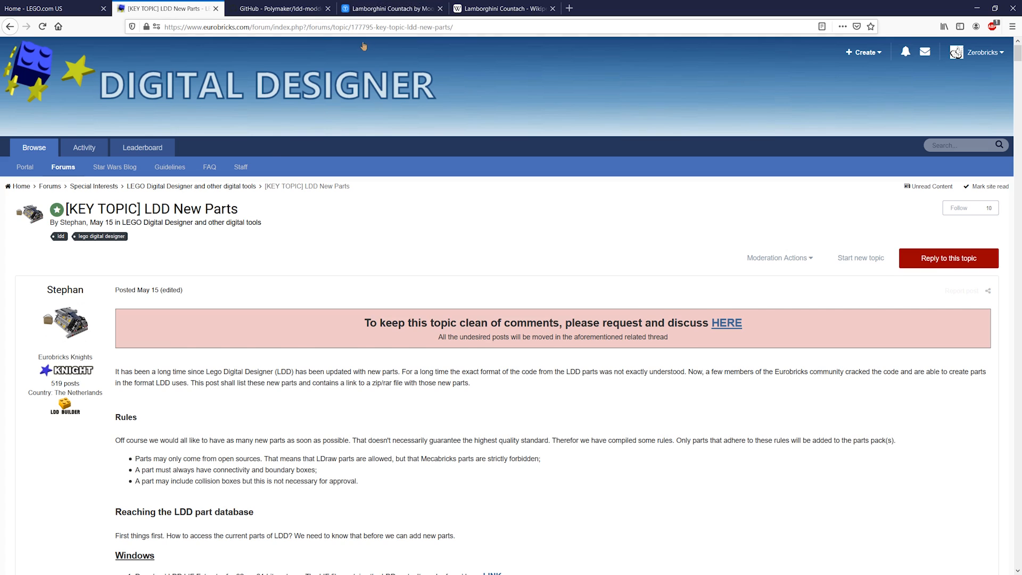
pyautogui.scroll(-3)
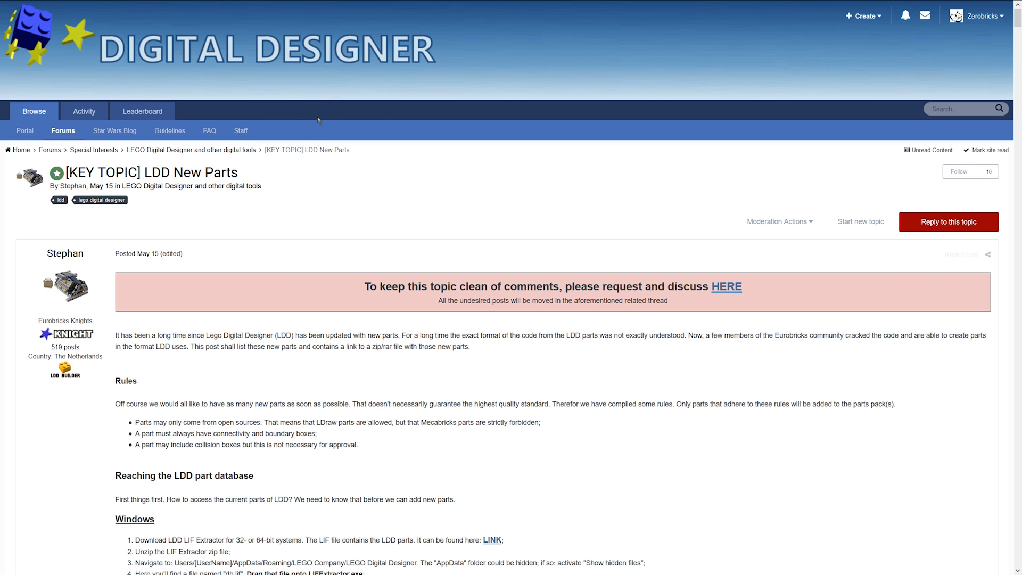
pyautogui.scroll(-3)
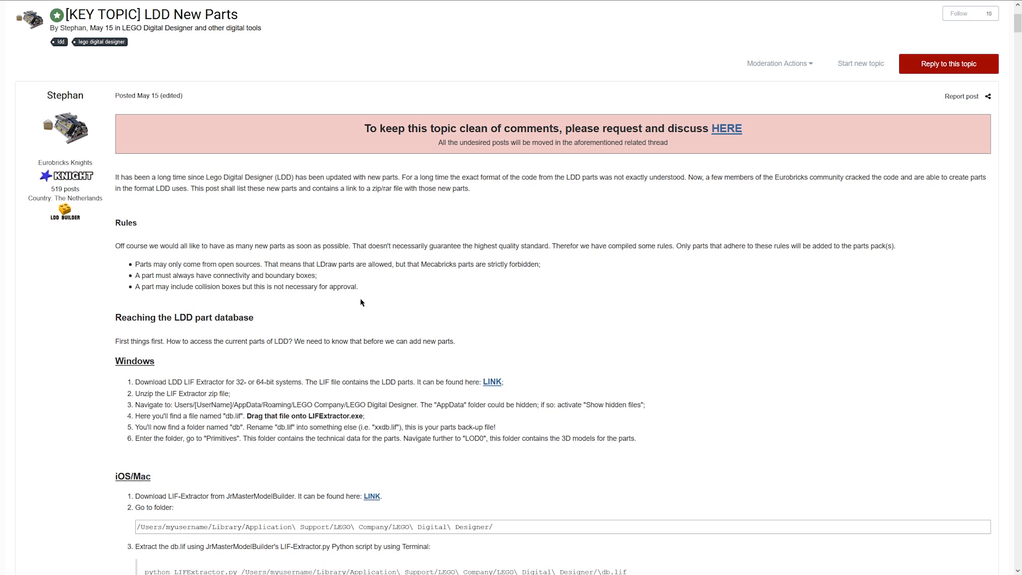
pyautogui.scroll(-3)
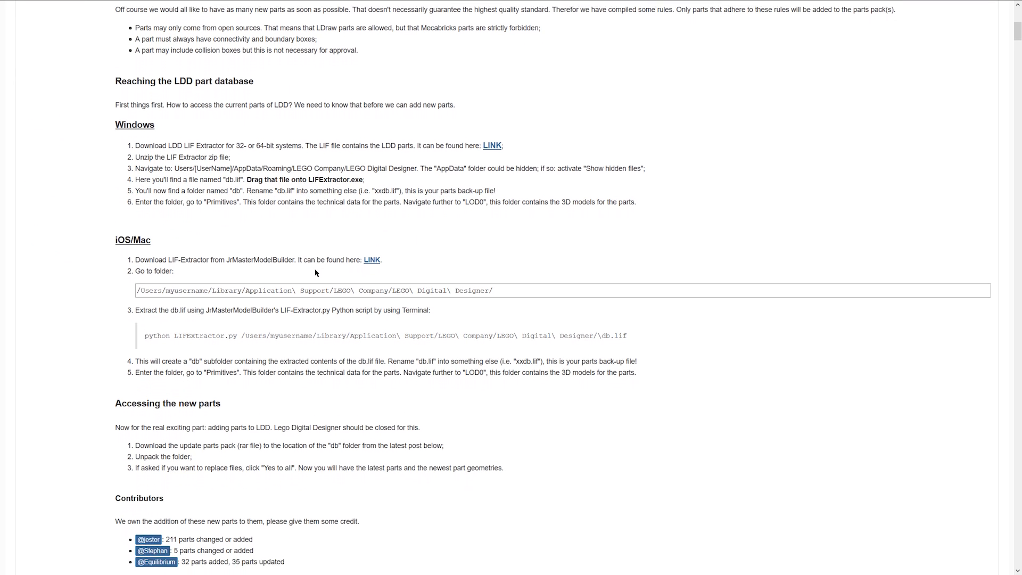
pyautogui.scroll(-3)
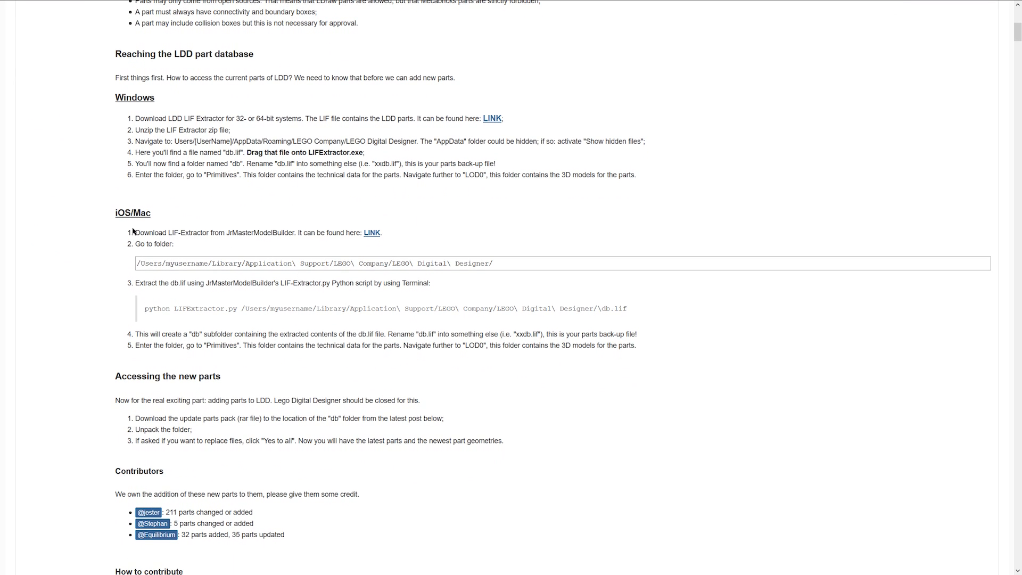
pyautogui.scroll(-3)
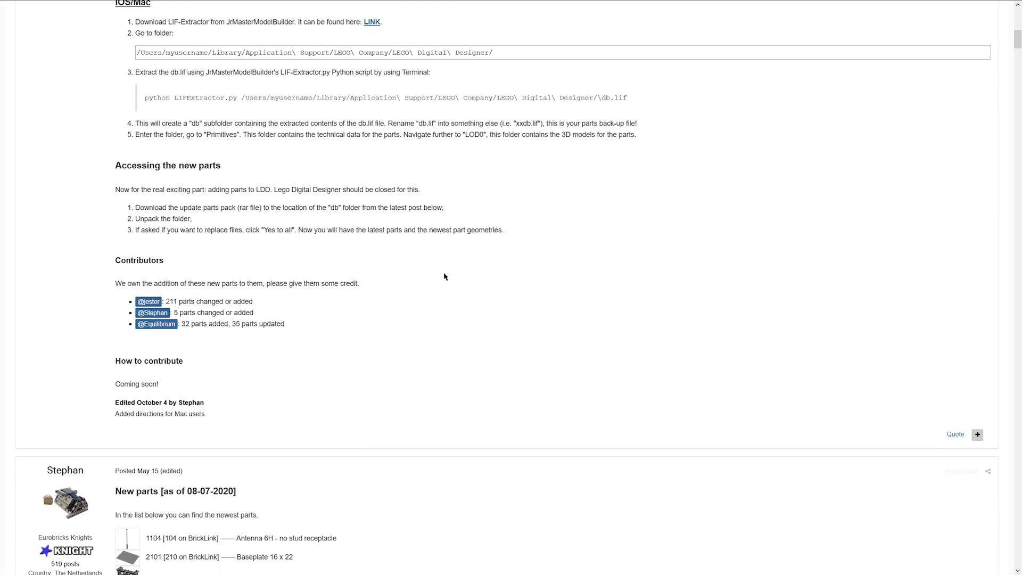
pyautogui.scroll(3)
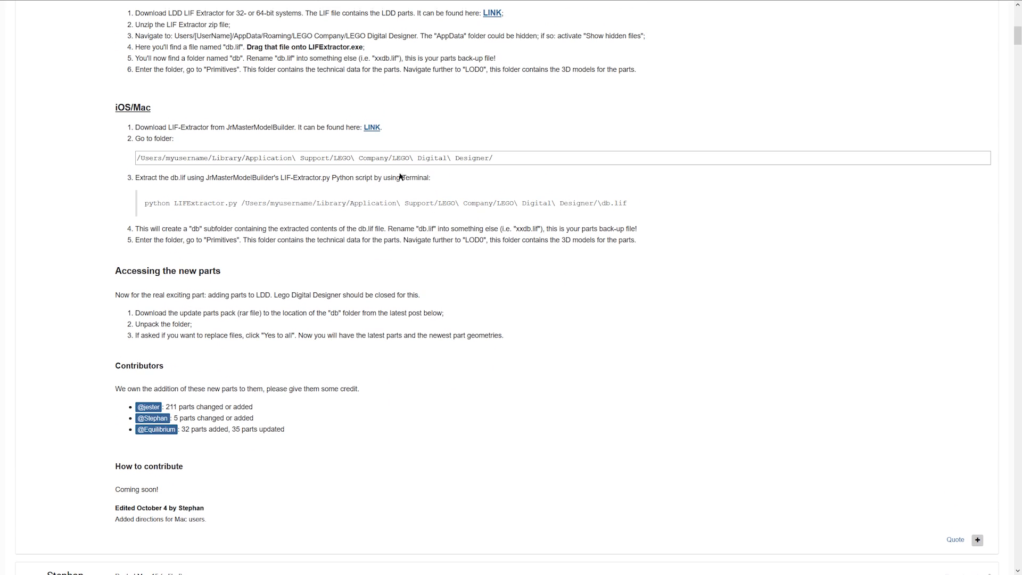
pyautogui.moveTo(418, 223)
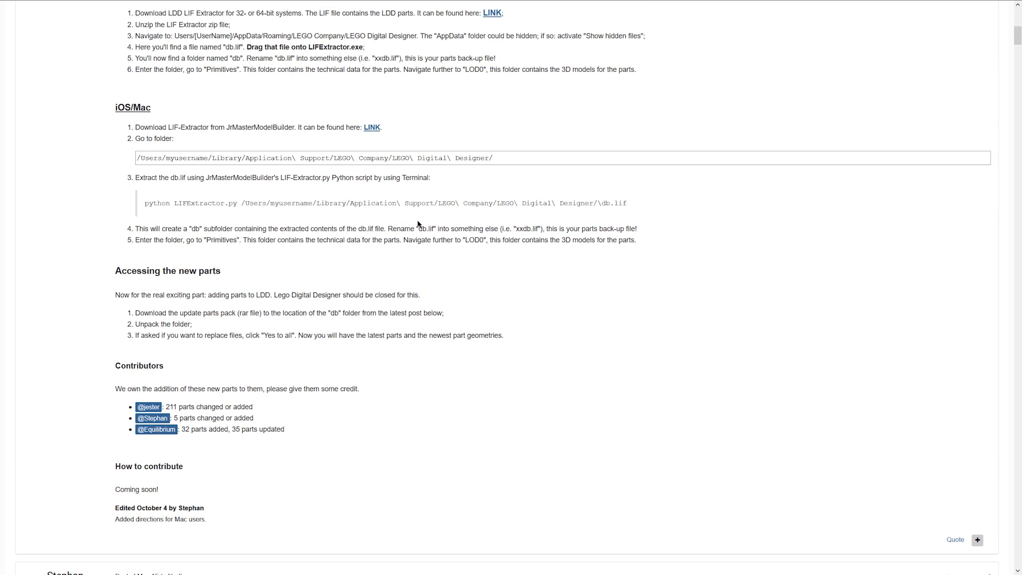
# Step: Scroll further through the thread's new parts list
pyautogui.scroll(-3)
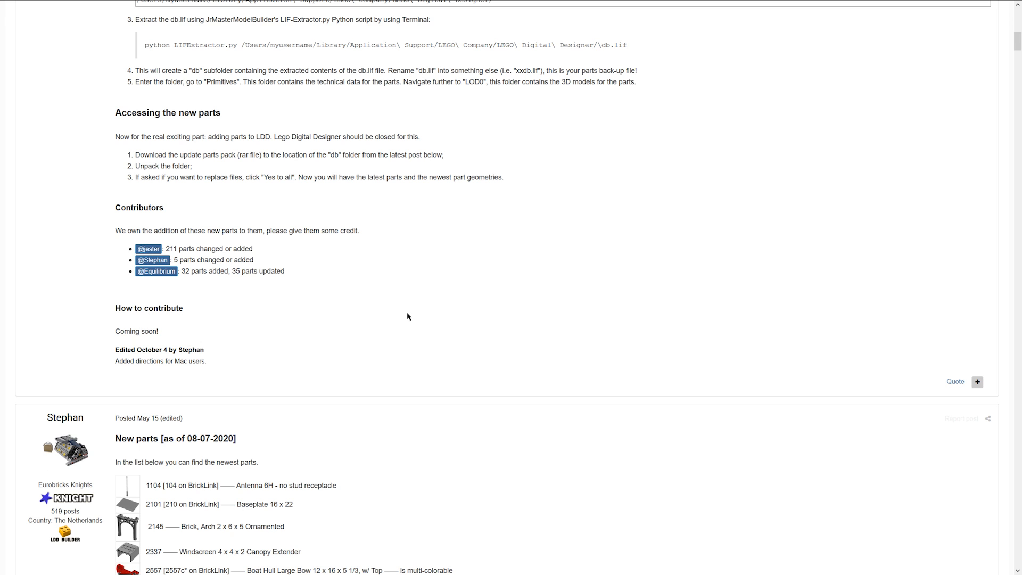
pyautogui.scroll(3)
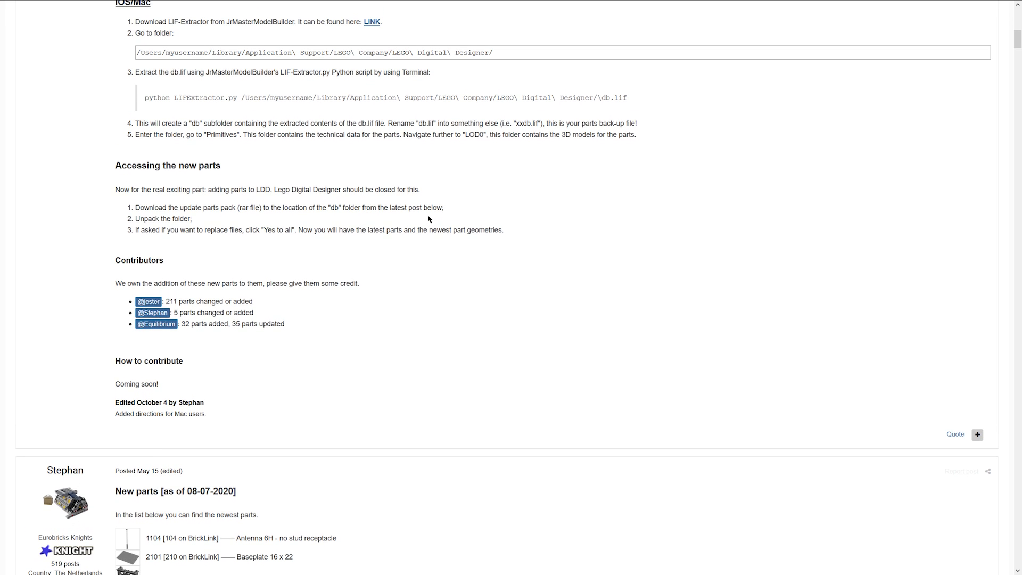
pyautogui.scroll(-3)
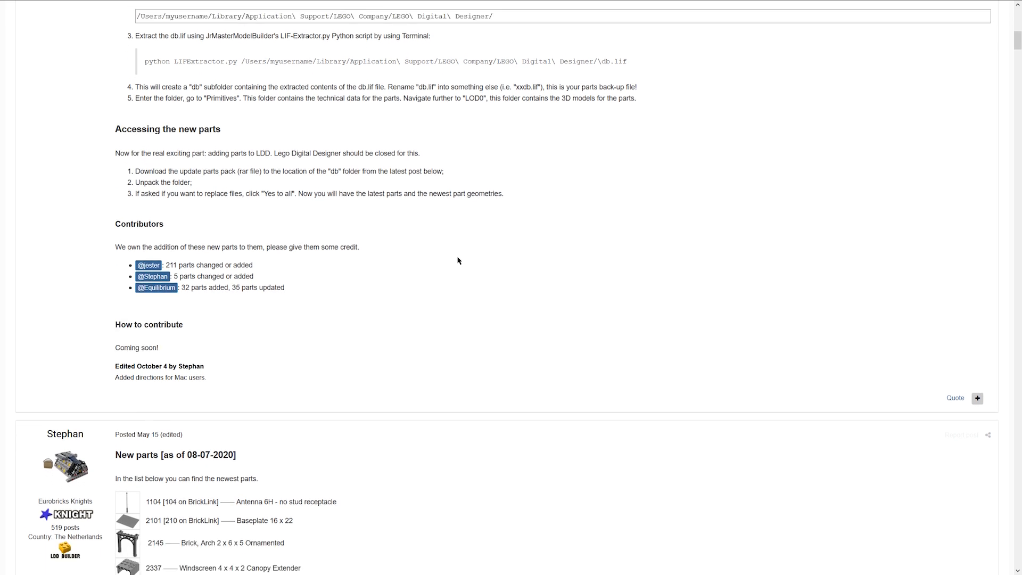
pyautogui.scroll(-3)
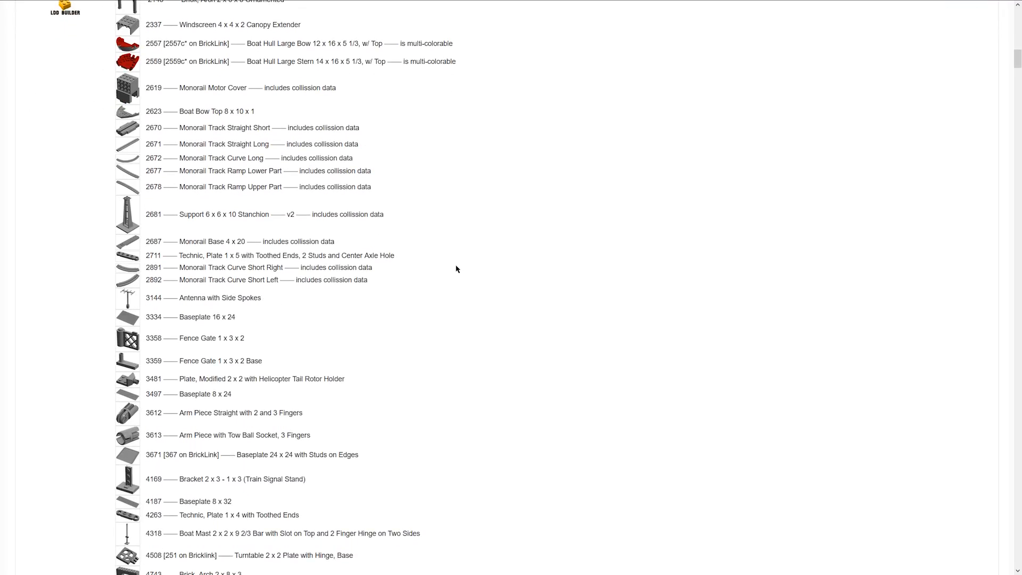
pyautogui.scroll(-3)
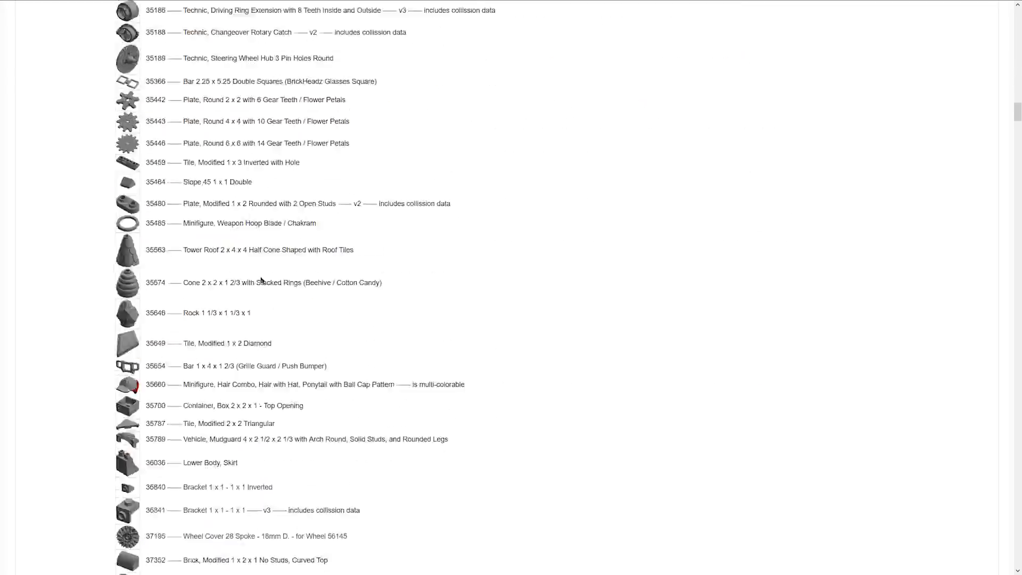
pyautogui.scroll(-3)
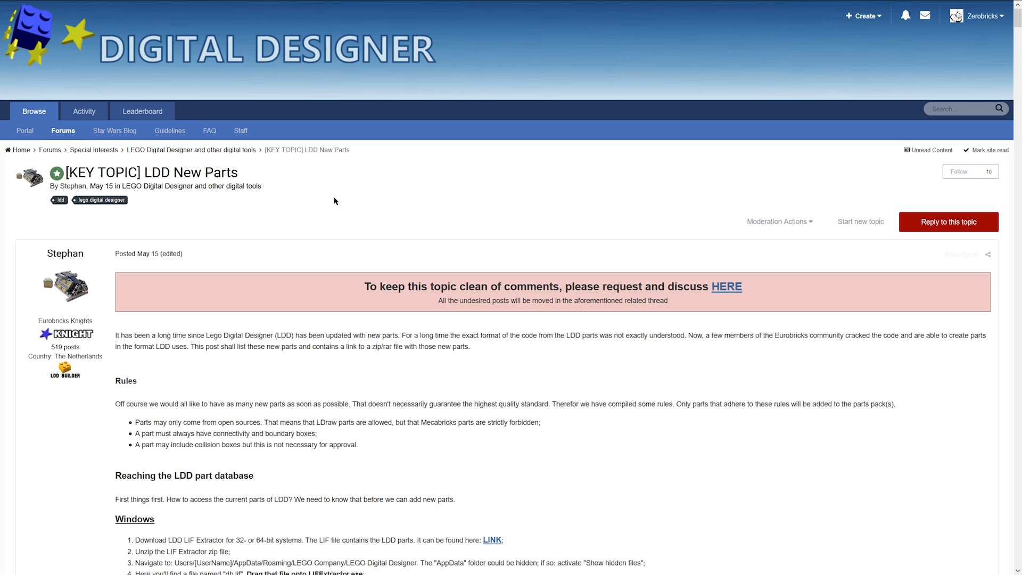
pyautogui.scroll(-3)
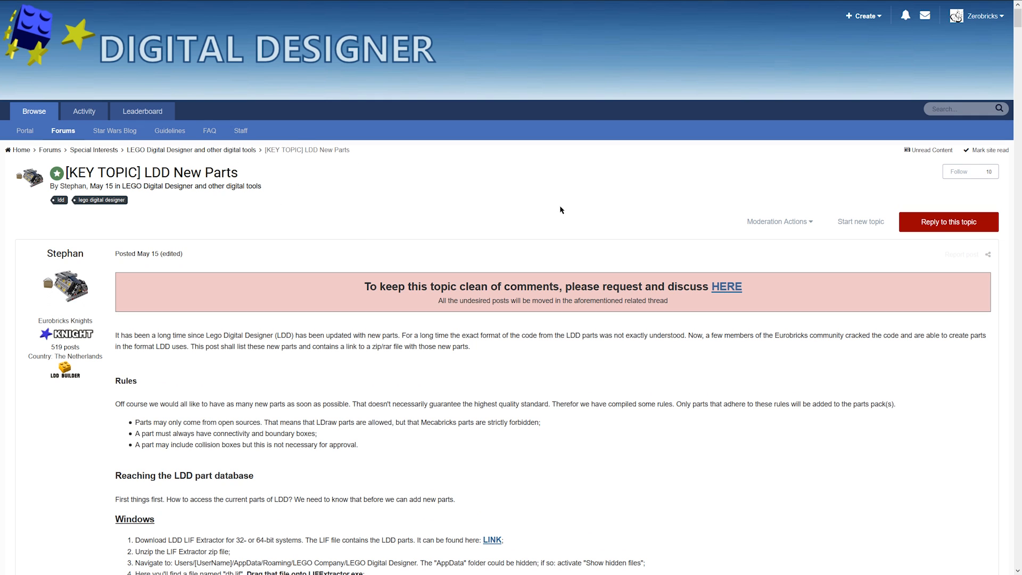
pyautogui.moveTo(497, 258)
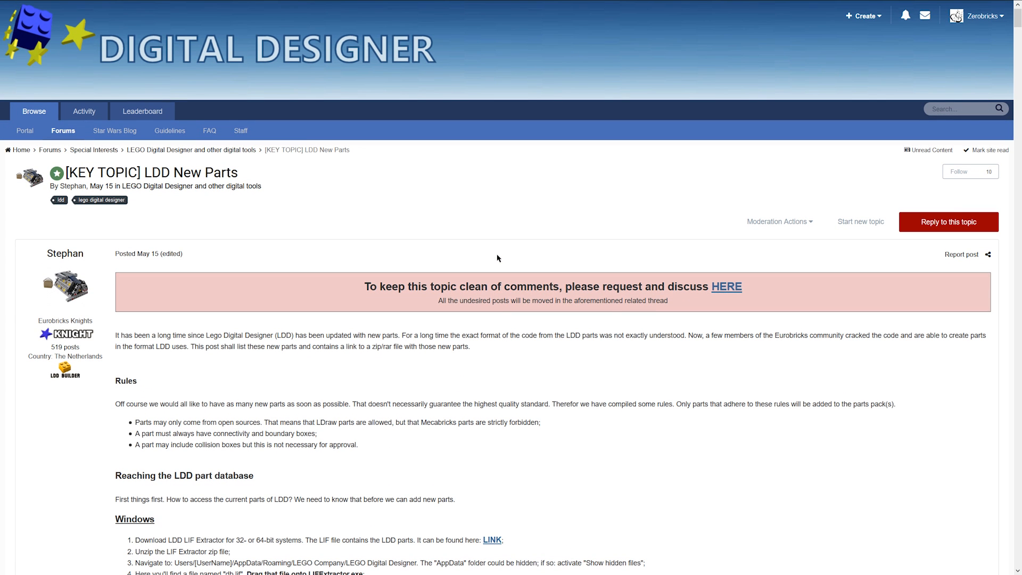
pyautogui.moveTo(457, 286)
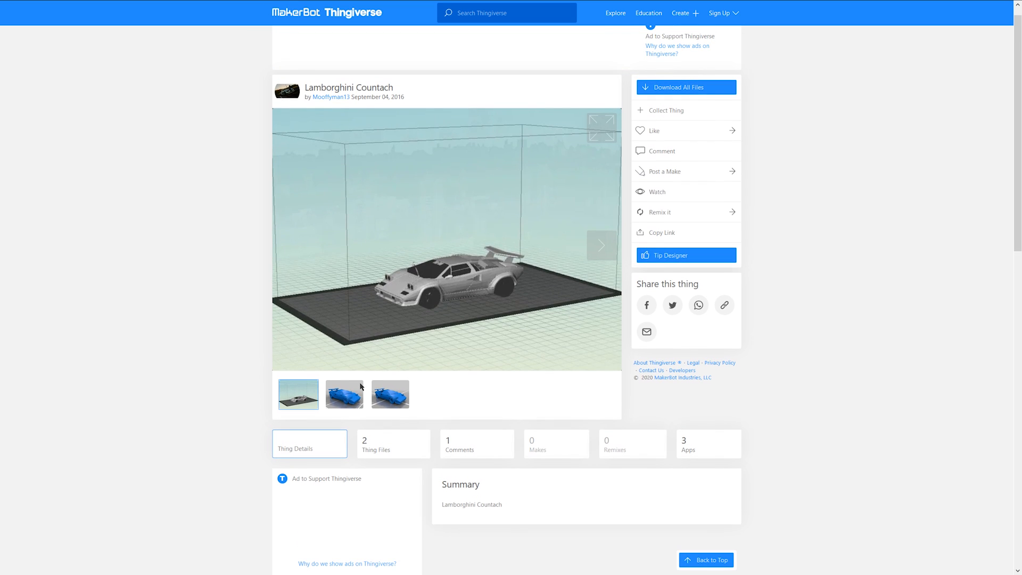
# Step: Download all Lamborghini Countach files from Thingiverse and save the zip file
pyautogui.click(344, 395)
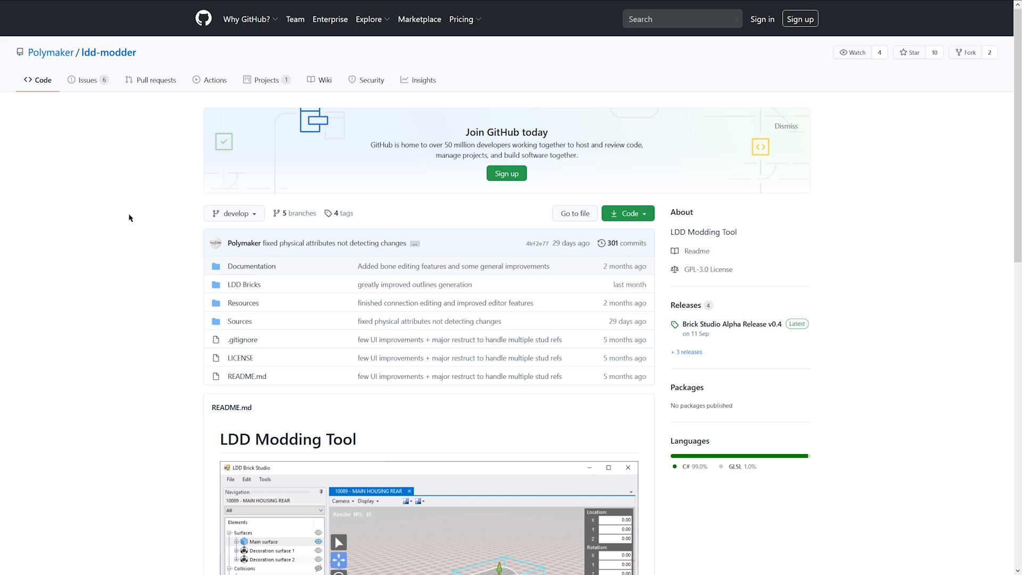
pyautogui.moveTo(149, 240)
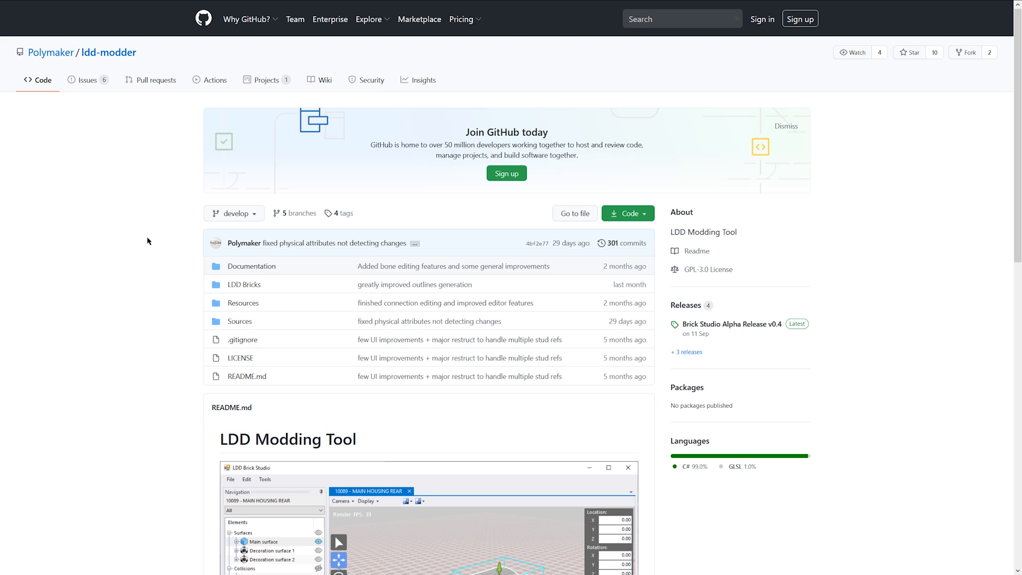
pyautogui.moveTo(750, 190)
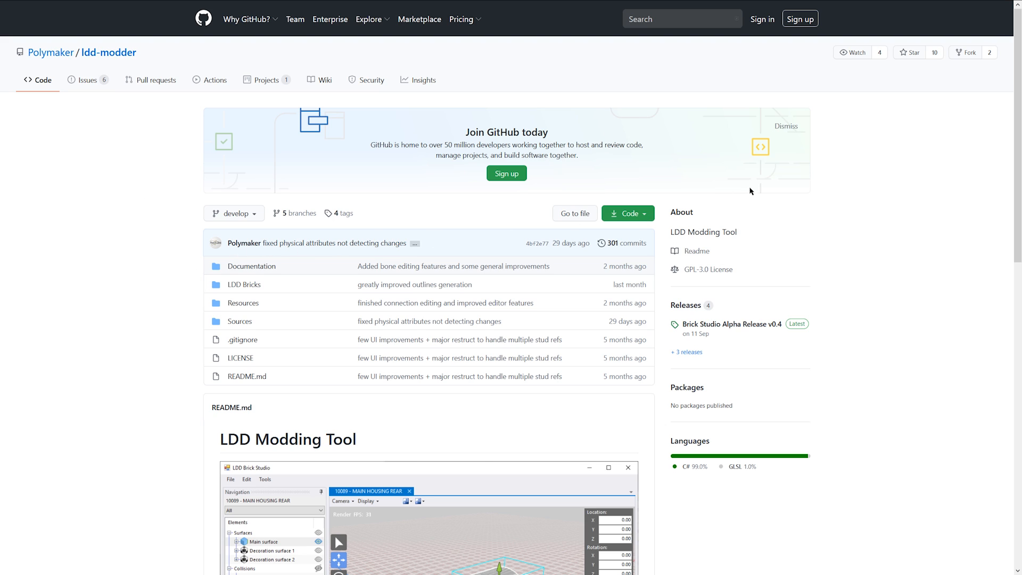
pyautogui.moveTo(552, 258)
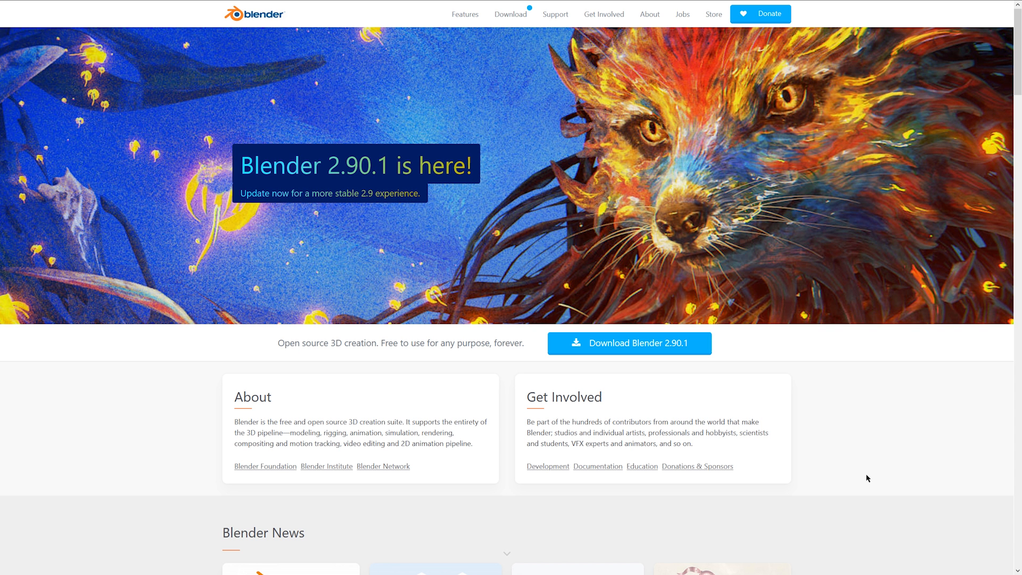
pyautogui.moveTo(455, 170)
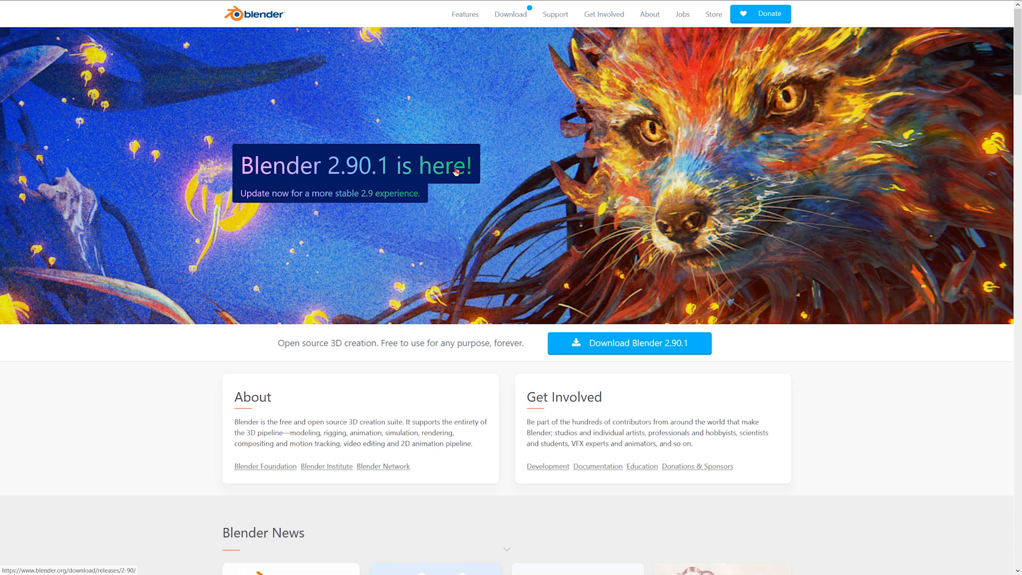
pyautogui.moveTo(477, 243)
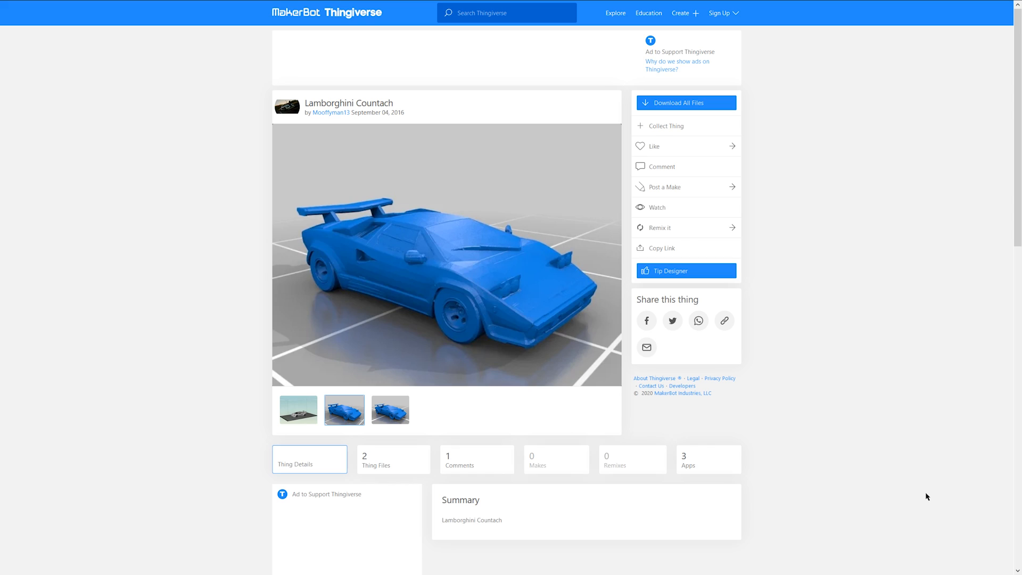
pyautogui.moveTo(782, 349)
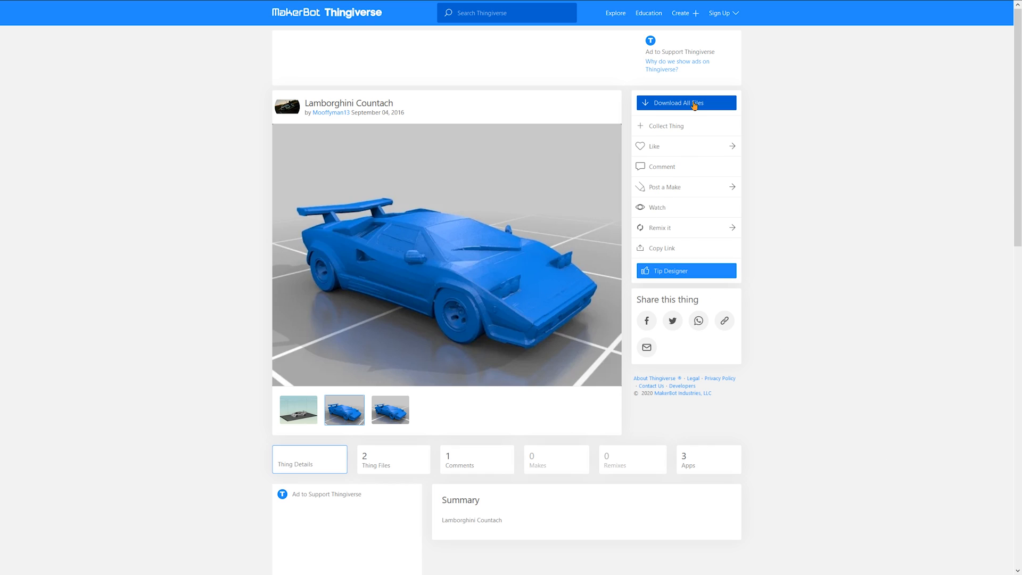
pyautogui.click(686, 102)
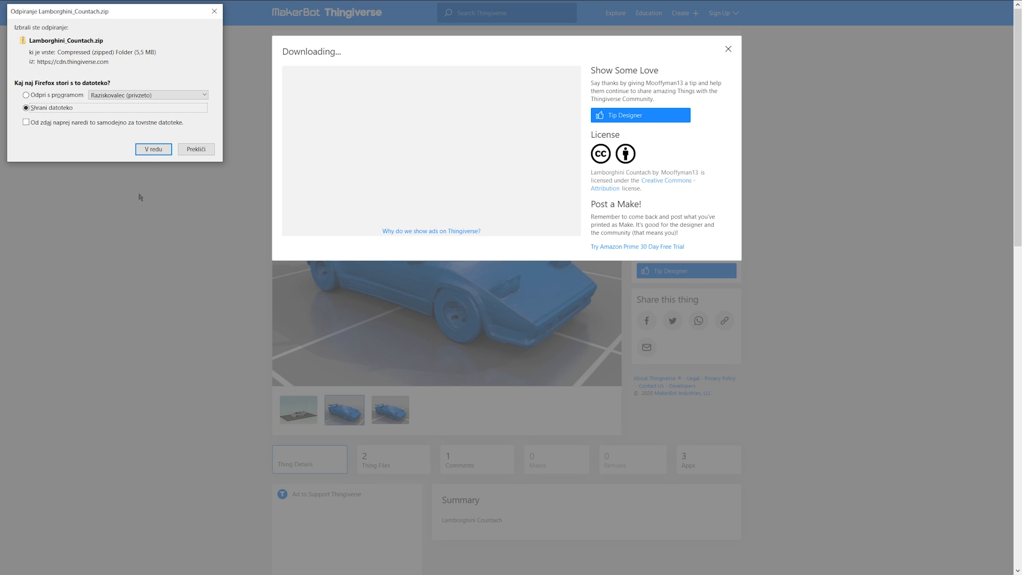
pyautogui.click(154, 149)
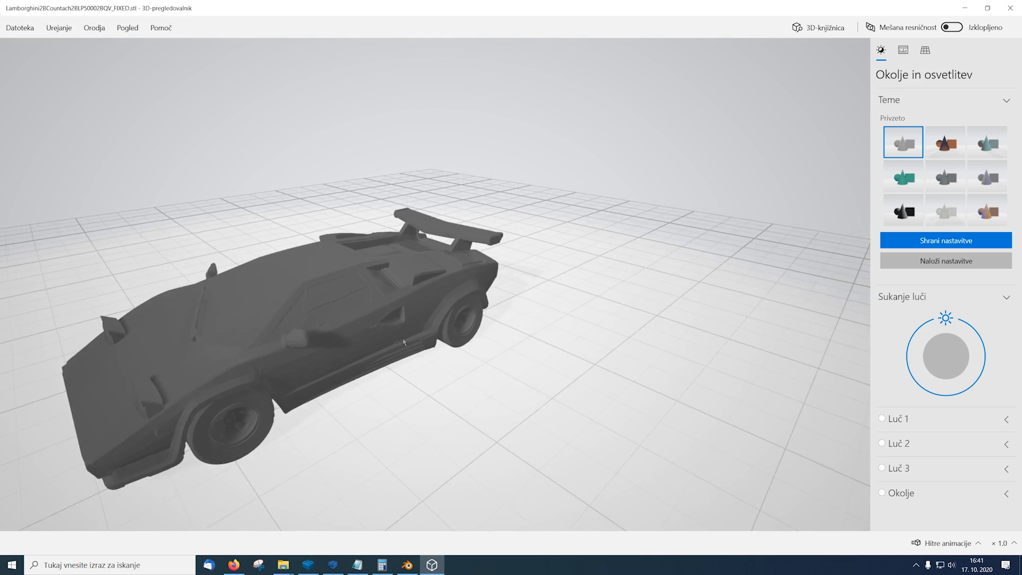
pyautogui.moveTo(404, 342); pyautogui.dragTo(440, 297)
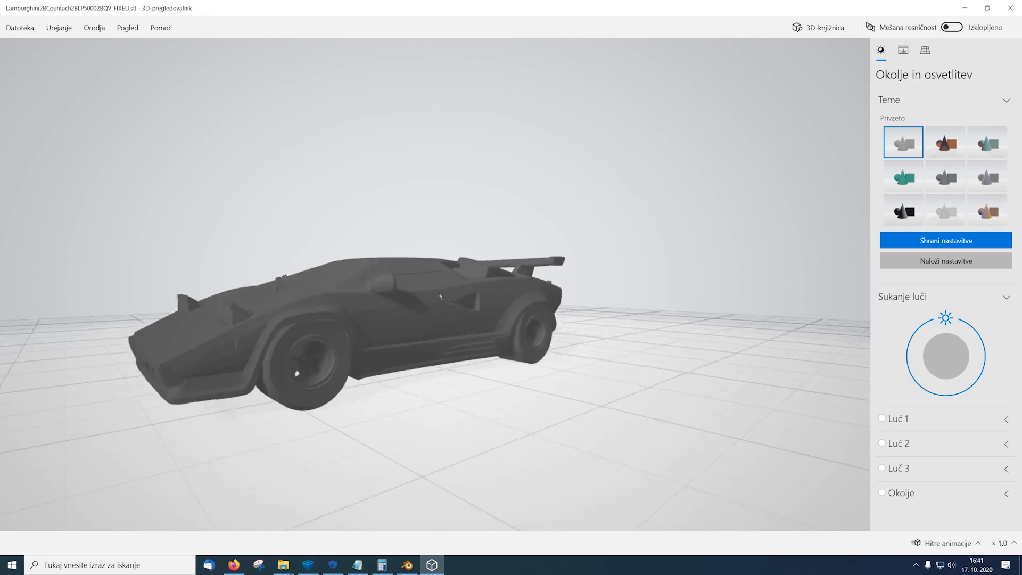
pyautogui.moveTo(440, 295); pyautogui.dragTo(430, 325)
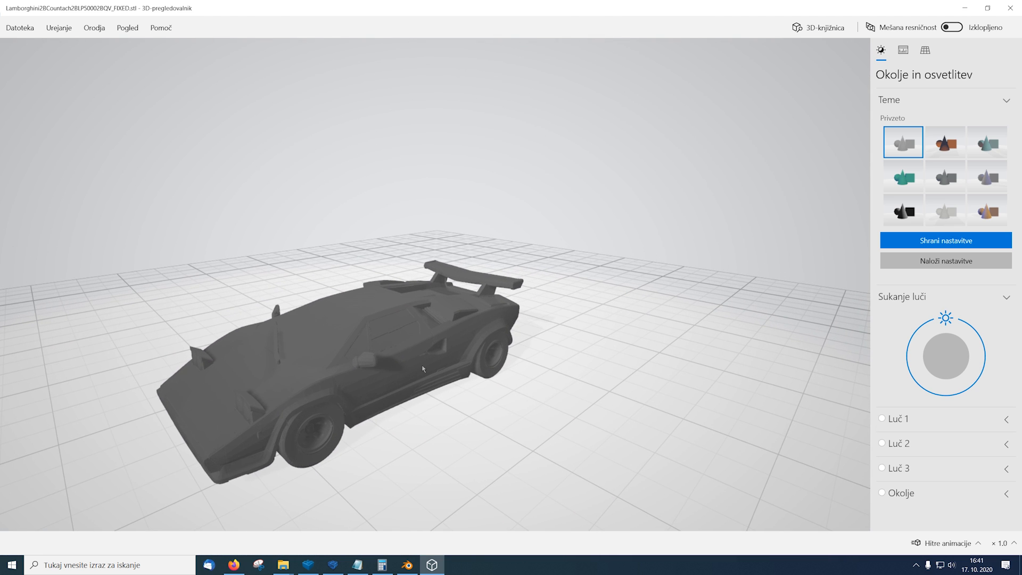
pyautogui.moveTo(422, 368); pyautogui.dragTo(501, 391)
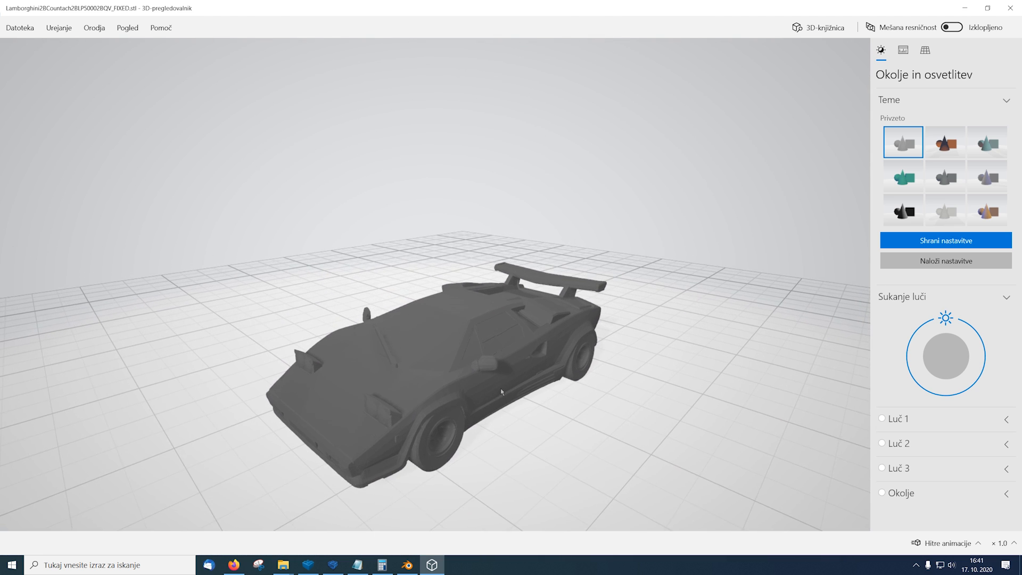
pyautogui.moveTo(501, 391); pyautogui.dragTo(435, 409)
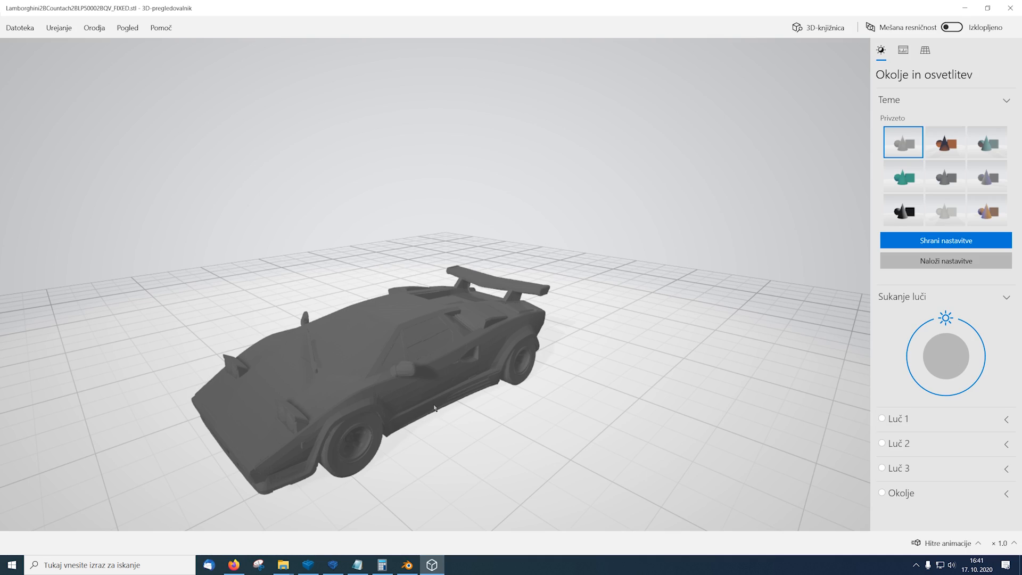
pyautogui.click(407, 565)
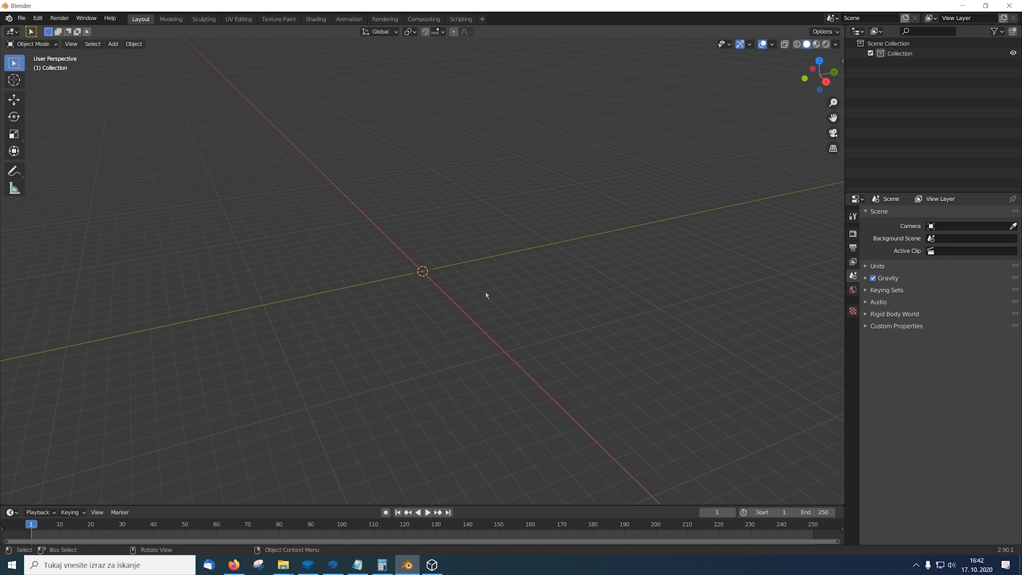
# Step: Import the Countach STL file into Blender through File > Import > Stl
pyautogui.click(27, 18)
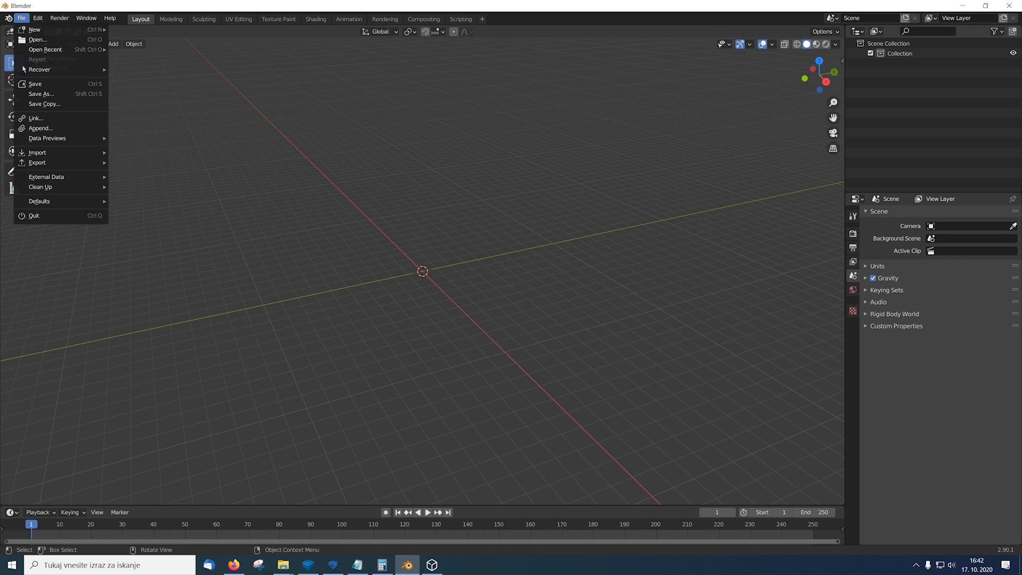
pyautogui.moveTo(35, 153)
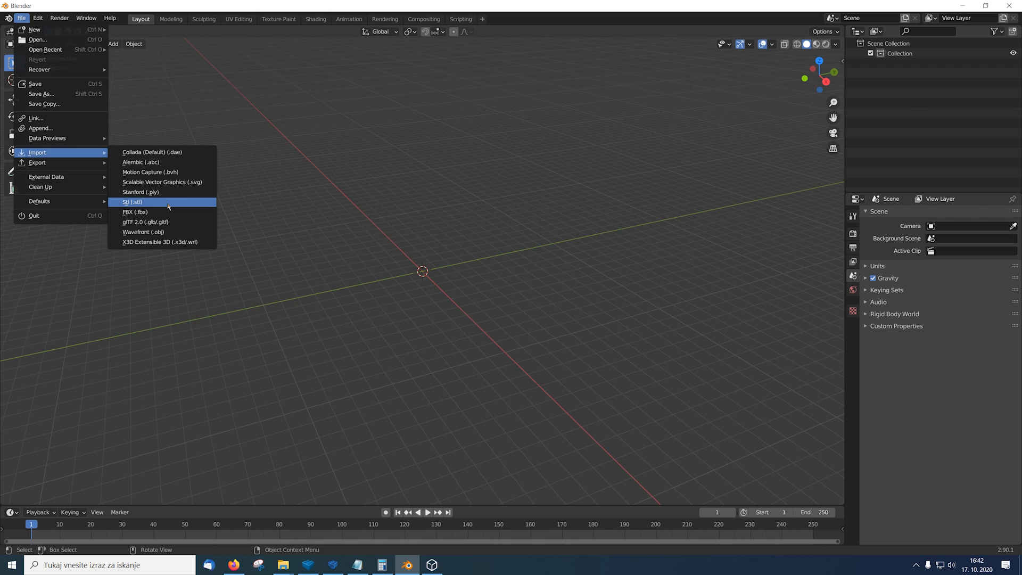
pyautogui.click(133, 201)
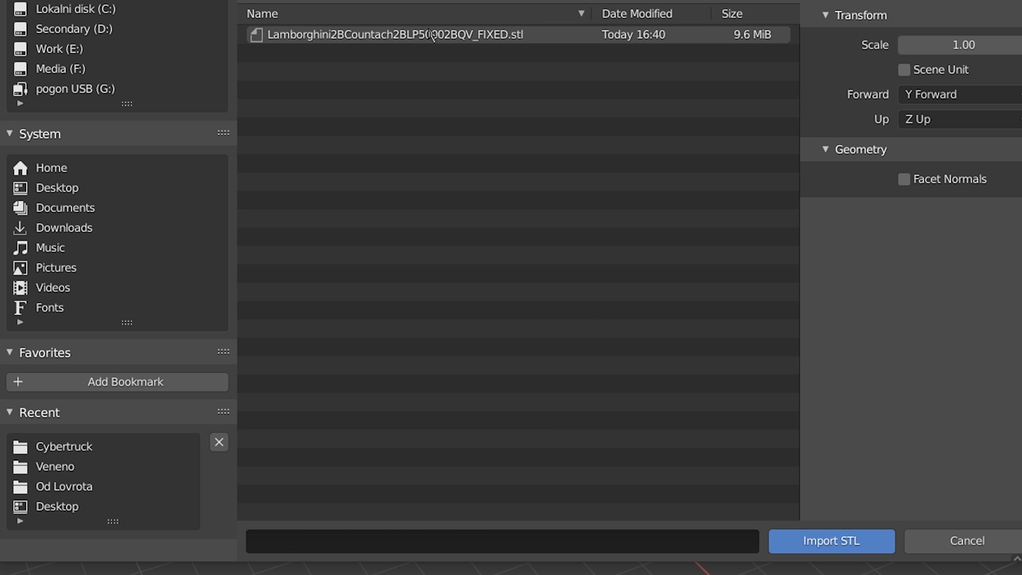
pyautogui.click(428, 34)
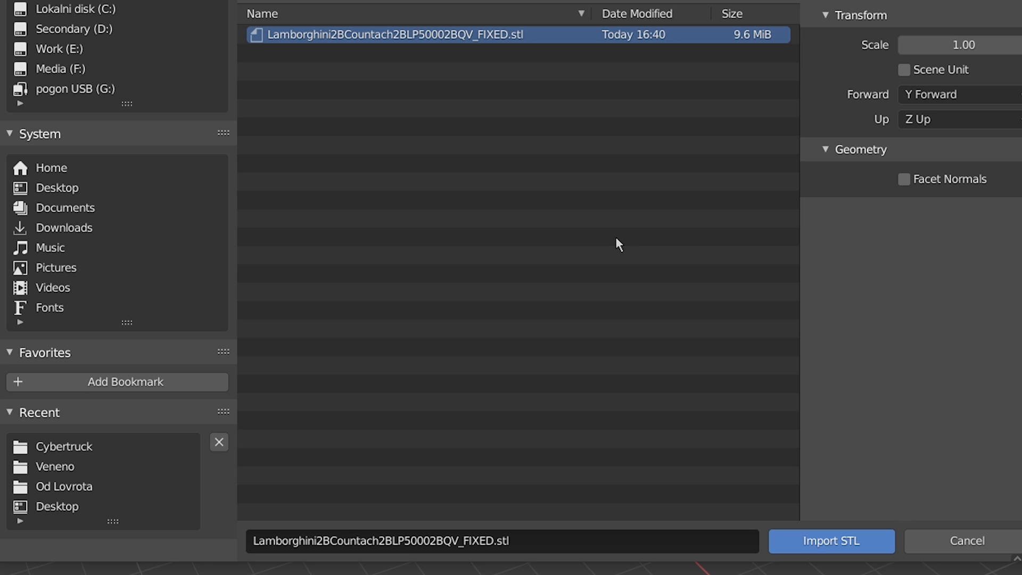
pyautogui.moveTo(913, 461)
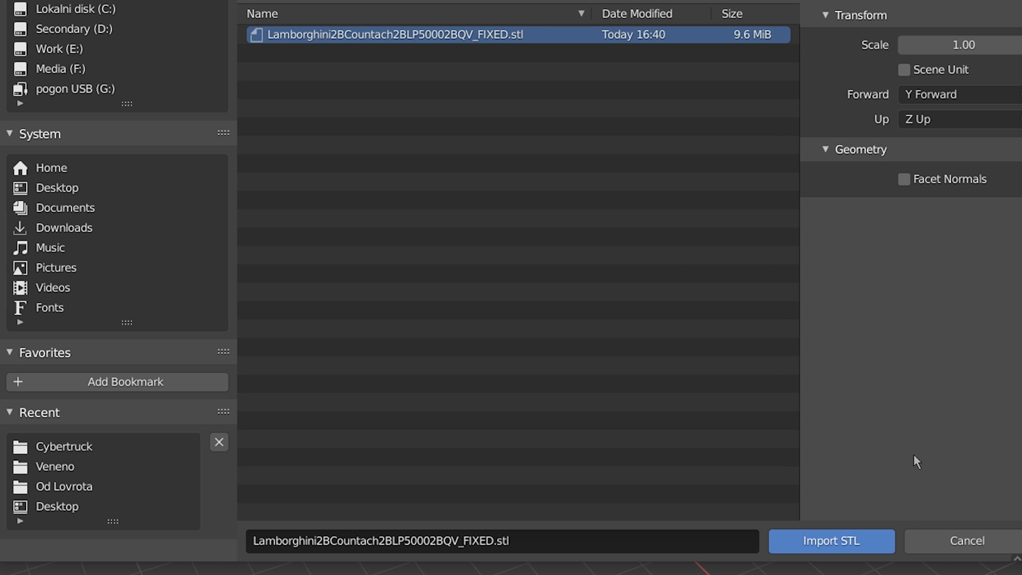
pyautogui.click(830, 541)
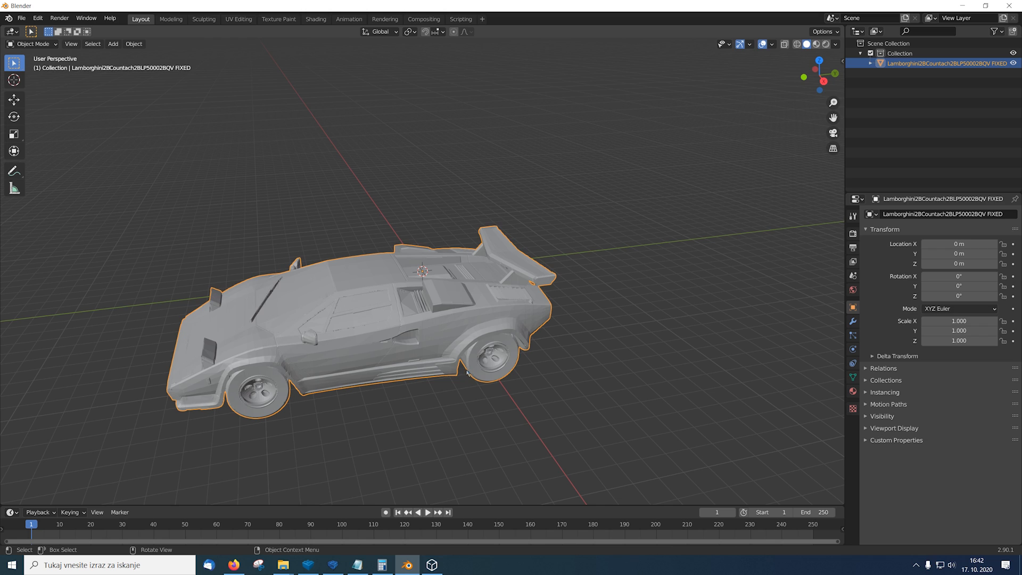
pyautogui.moveTo(530, 395)
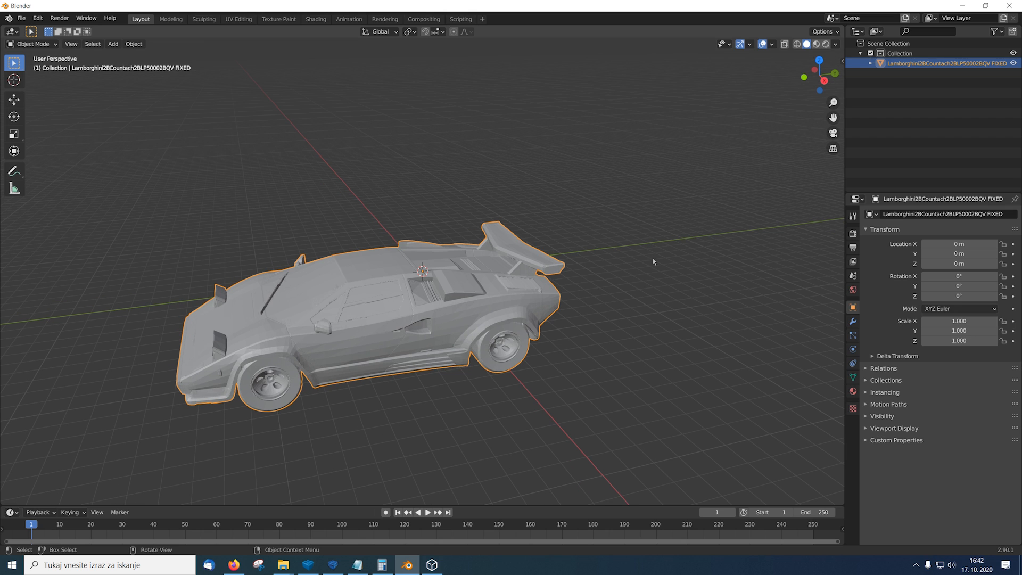
pyautogui.moveTo(678, 233)
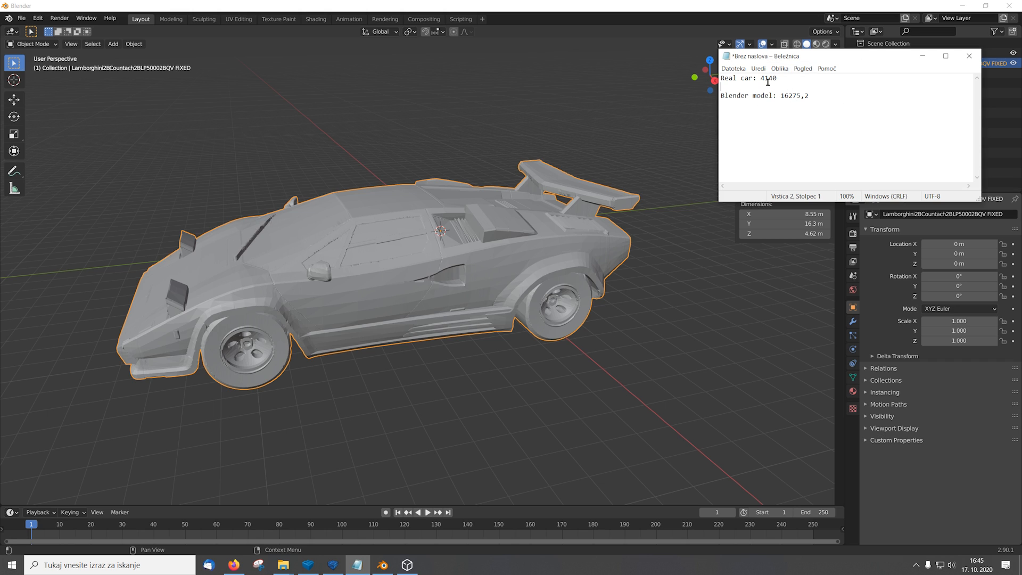
# Step: Compute 4140 ÷ 16275,2 in Calculator, giving the scale factor 0,25437
pyautogui.tripleClick(764, 96)
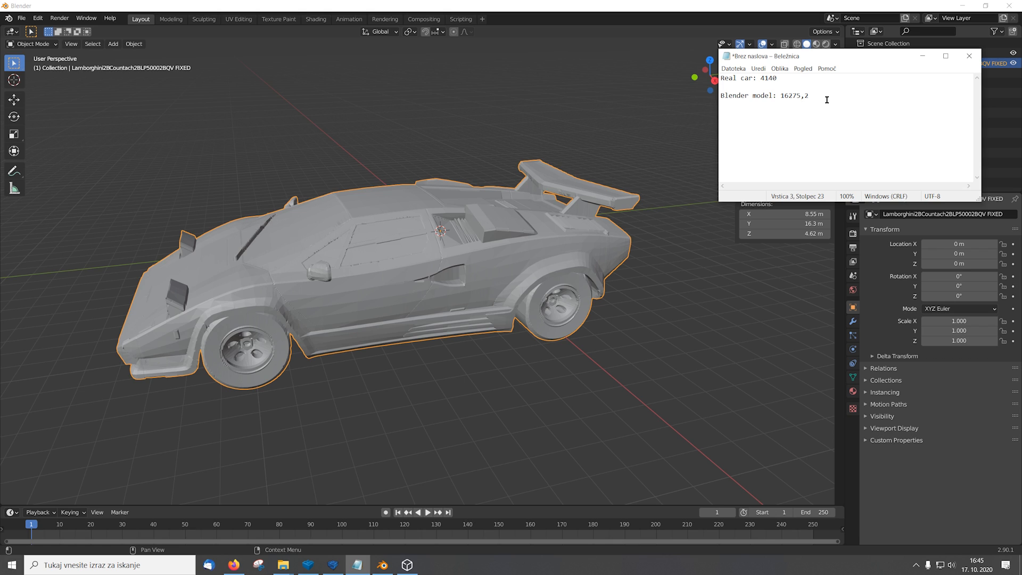
pyautogui.click(431, 563)
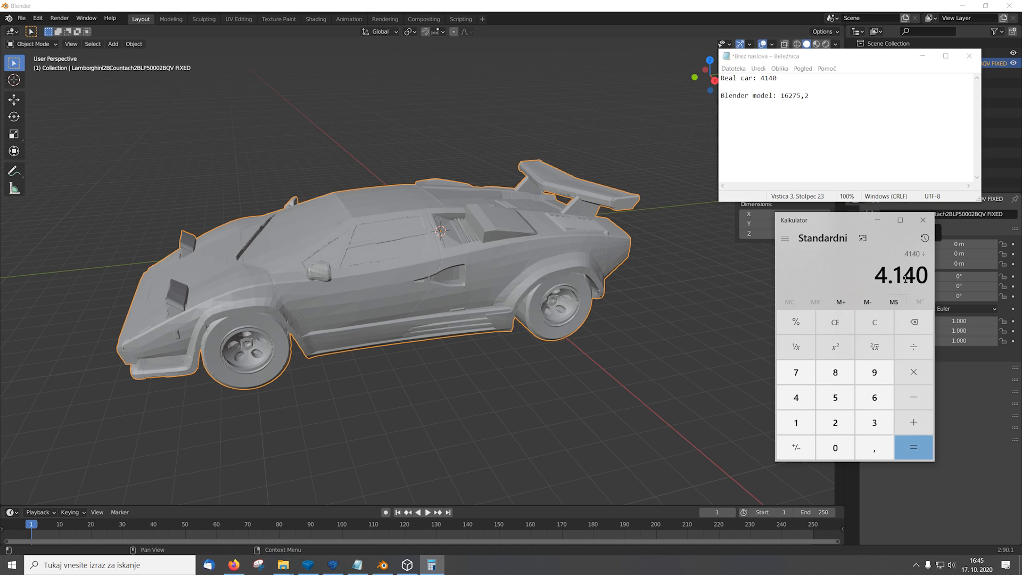
pyautogui.click(913, 448)
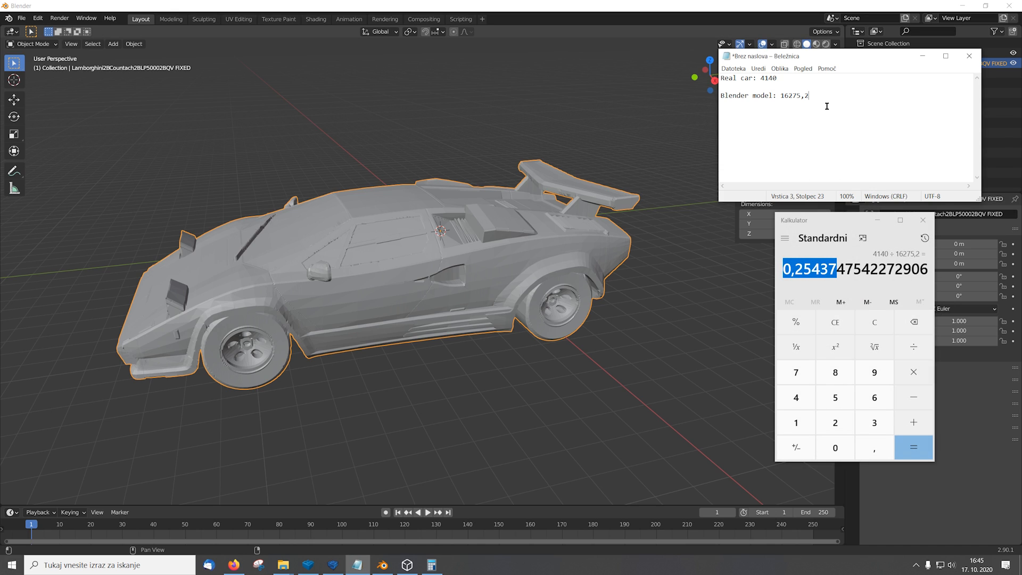
pyautogui.write('0,25437')
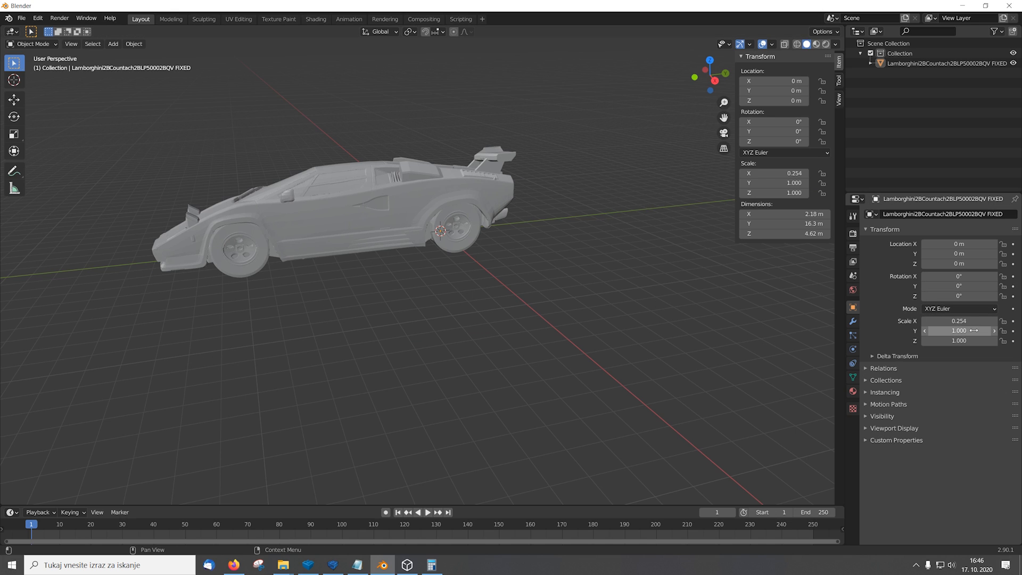
# Step: Enter 0.254 as the Countach's scale in the N-panel Transform fields
pyautogui.write('0.254')
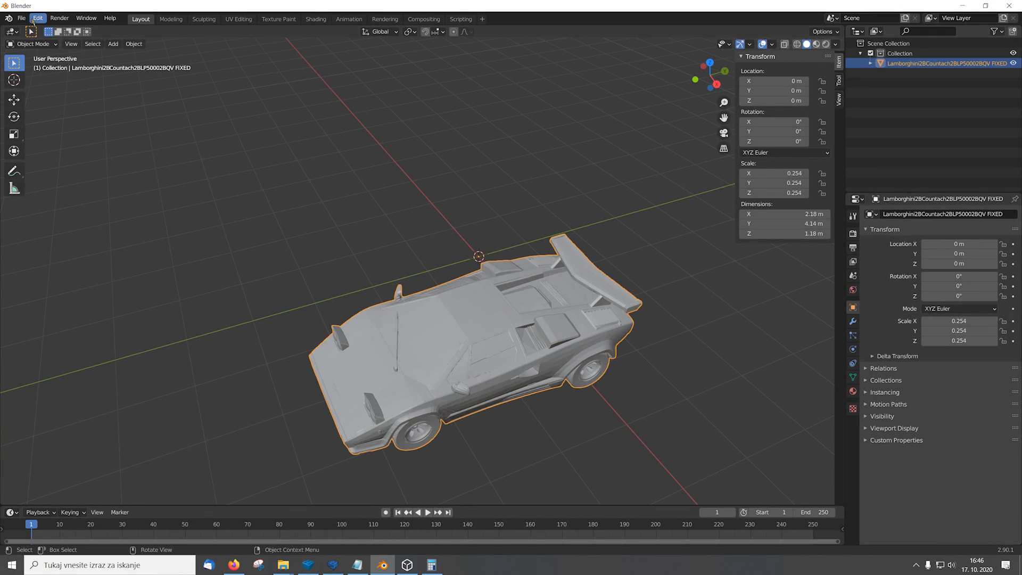
# Step: Export the scaled Countach as a Wavefront OBJ named 'Countach 1to8.obj'
pyautogui.click(23, 18)
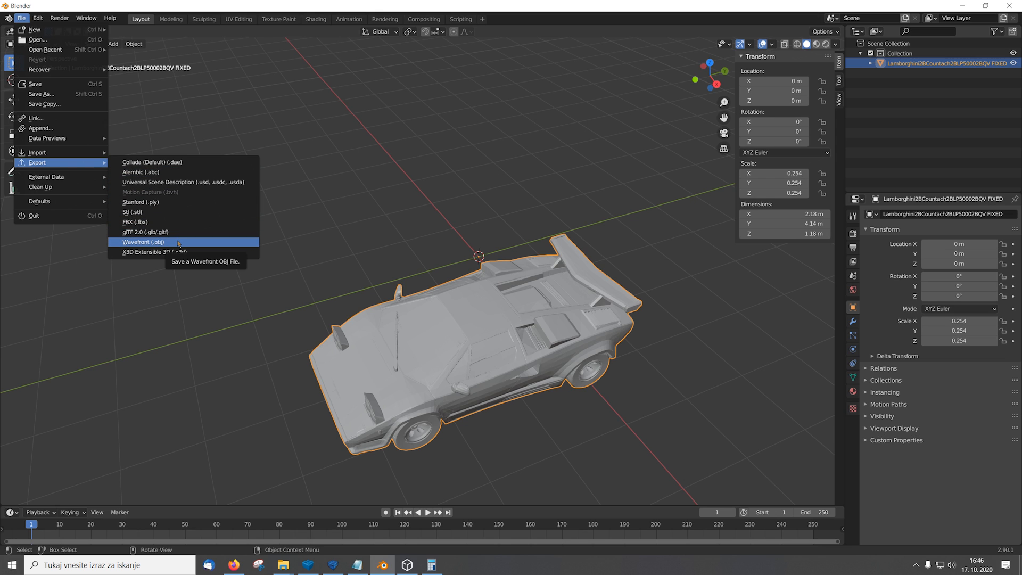
pyautogui.click(142, 242)
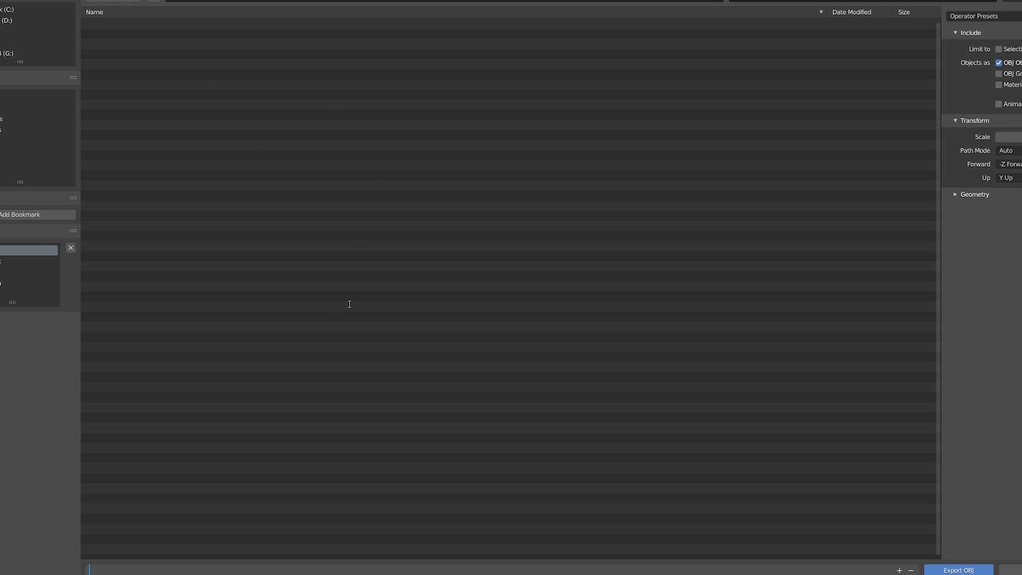
pyautogui.write('Countach 1to')
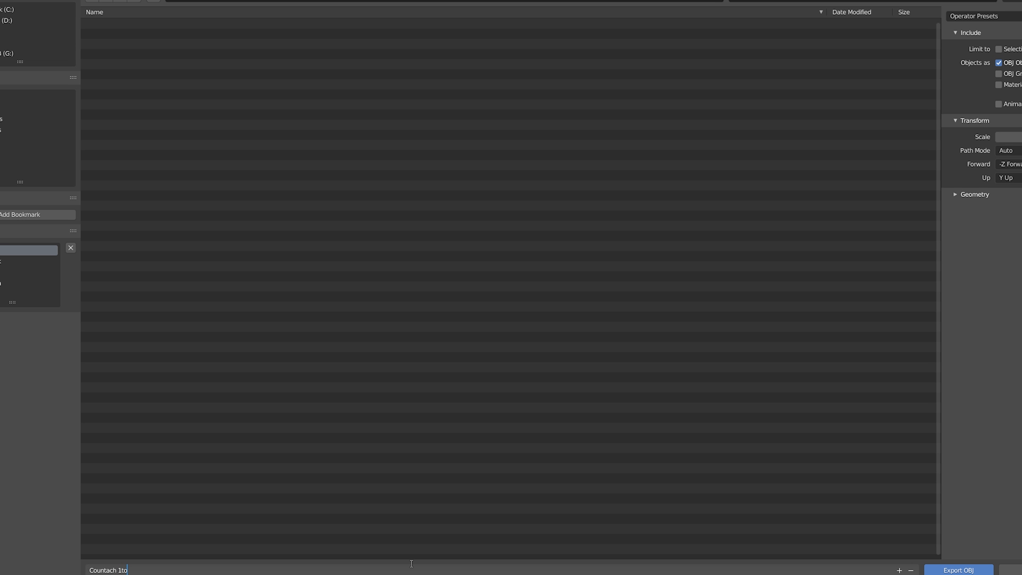
pyautogui.write('8.obj')
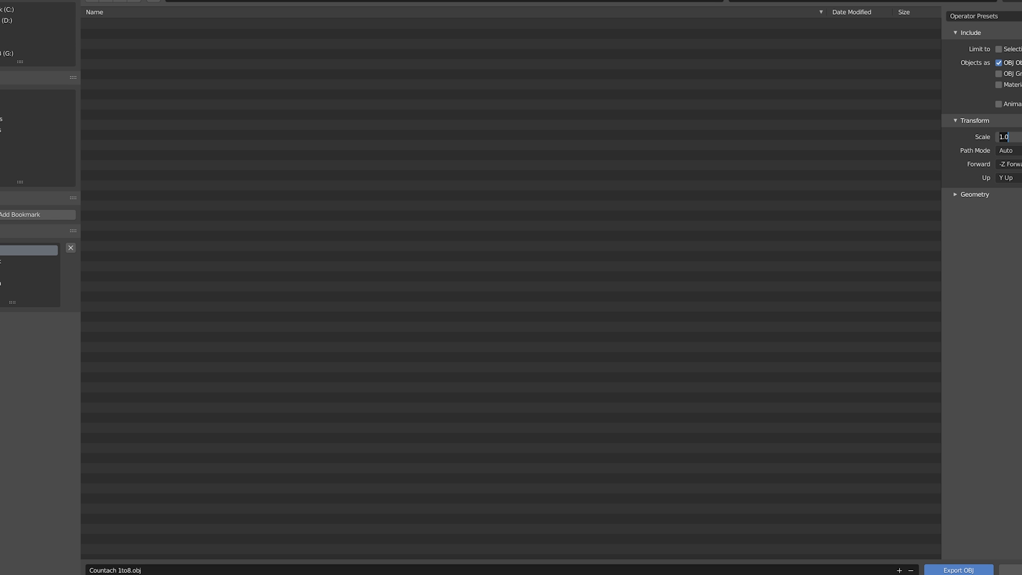
pyautogui.write('12.5')
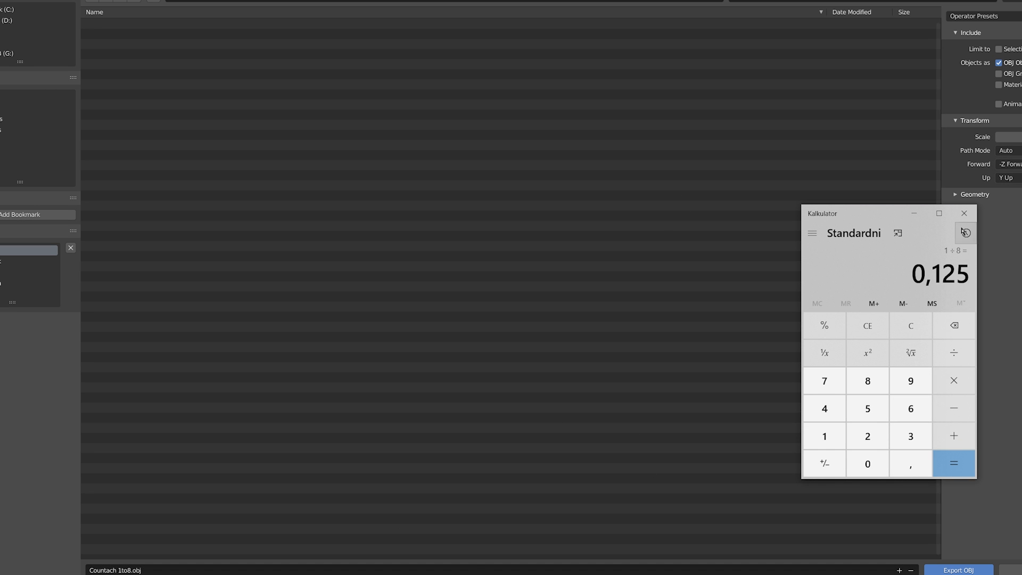
pyautogui.moveTo(886, 213); pyautogui.dragTo(810, 181)
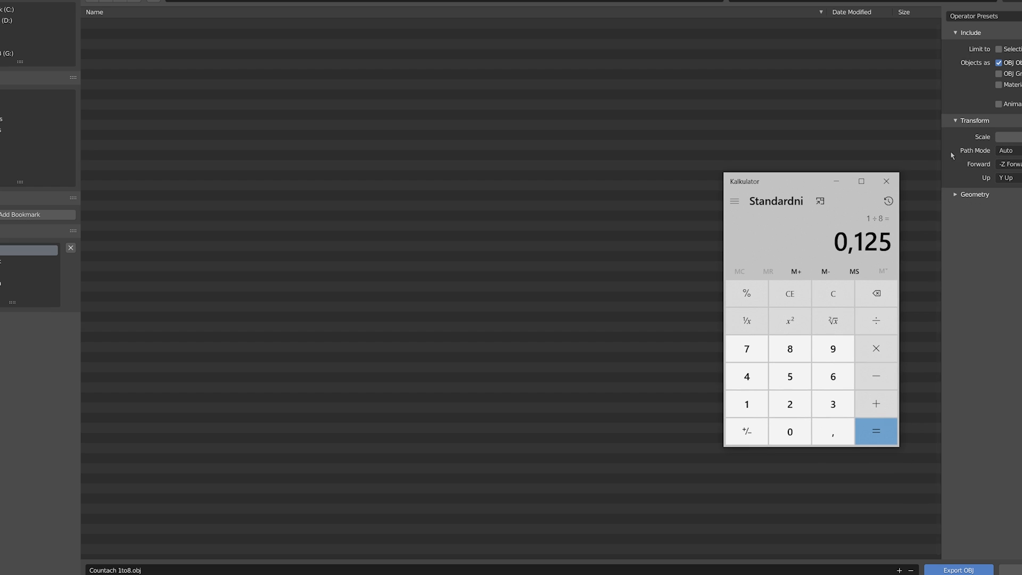
pyautogui.click(886, 182)
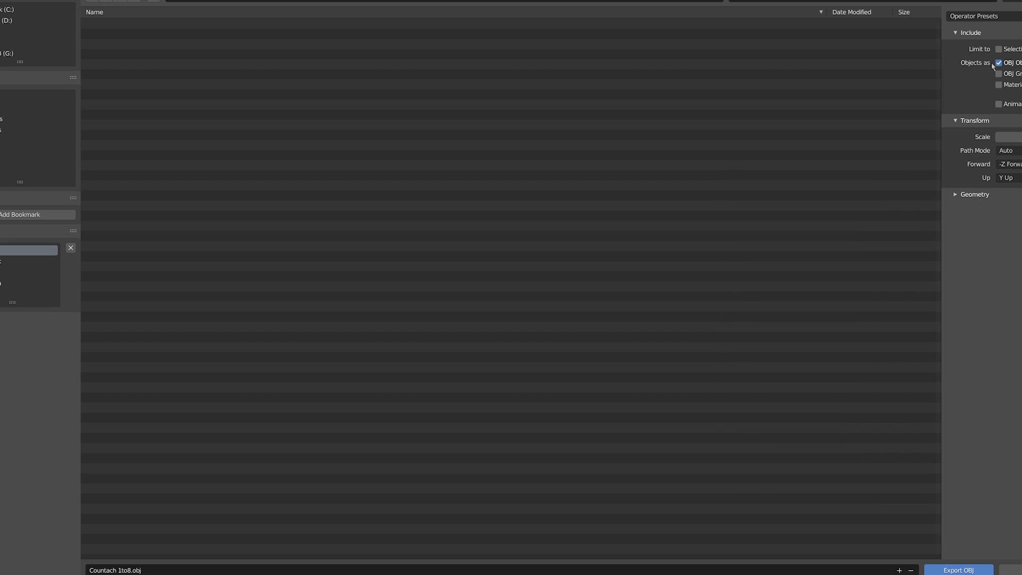
pyautogui.click(960, 570)
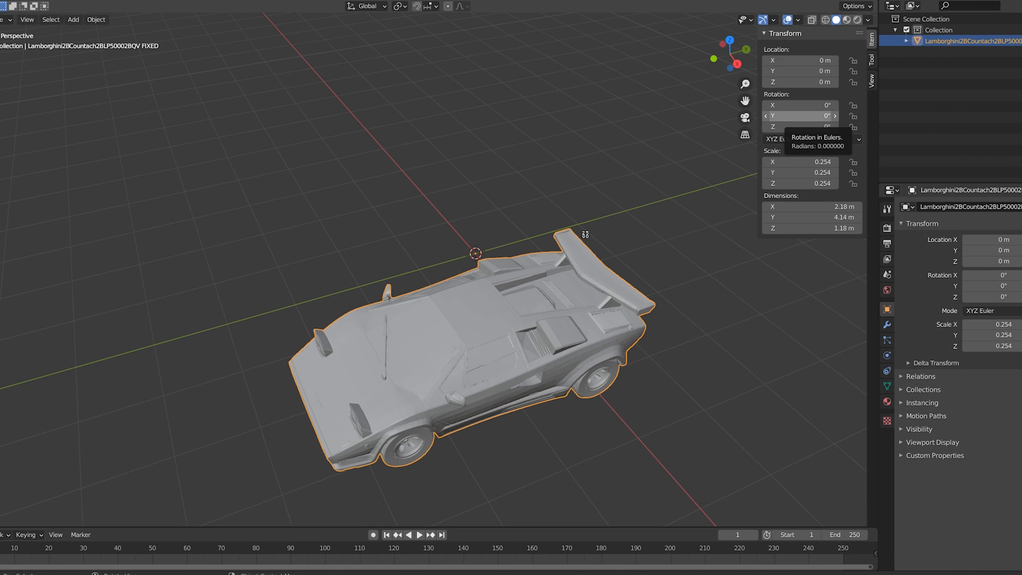
pyautogui.moveTo(580, 230)
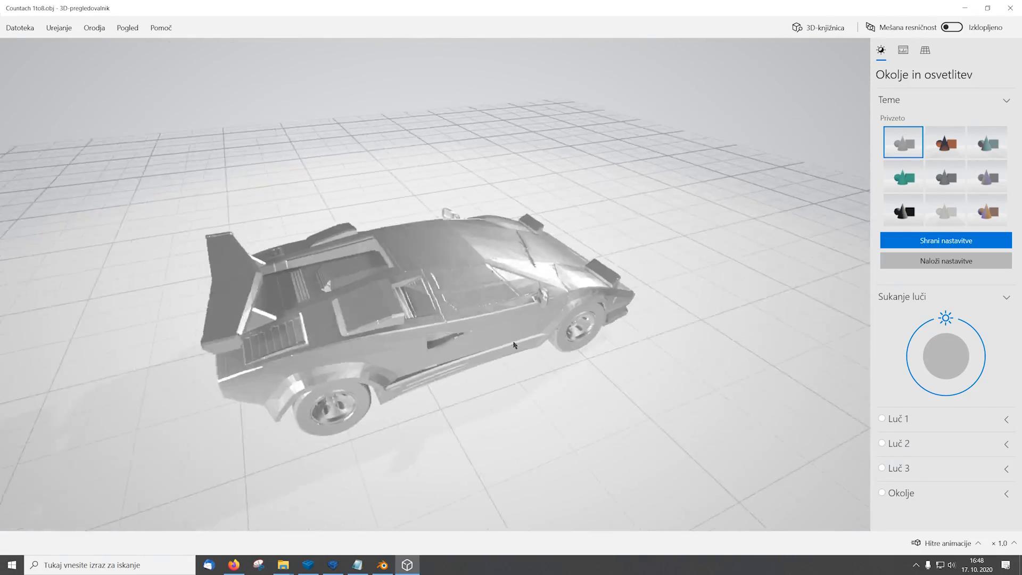
# Step: Orbit Countach 1to8.obj in 3D Viewer to view the front, then close it
pyautogui.moveTo(515, 346); pyautogui.dragTo(612, 389)
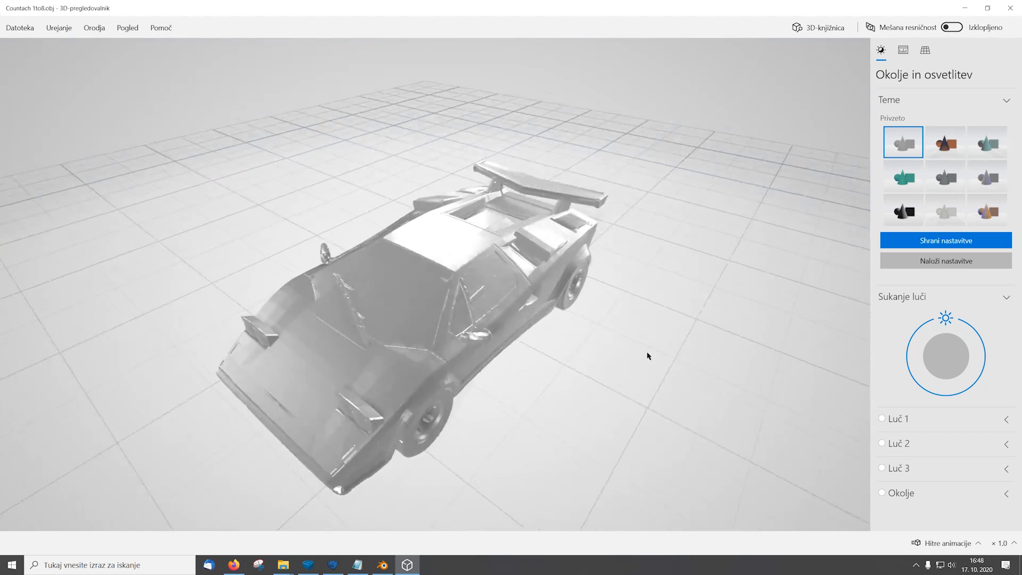
pyautogui.click(310, 565)
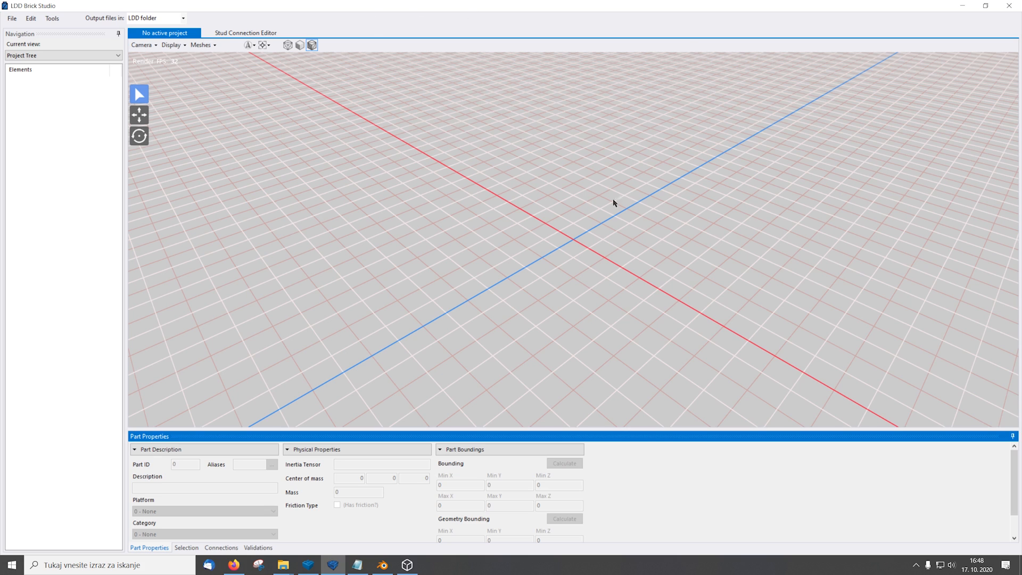
pyautogui.moveTo(662, 215)
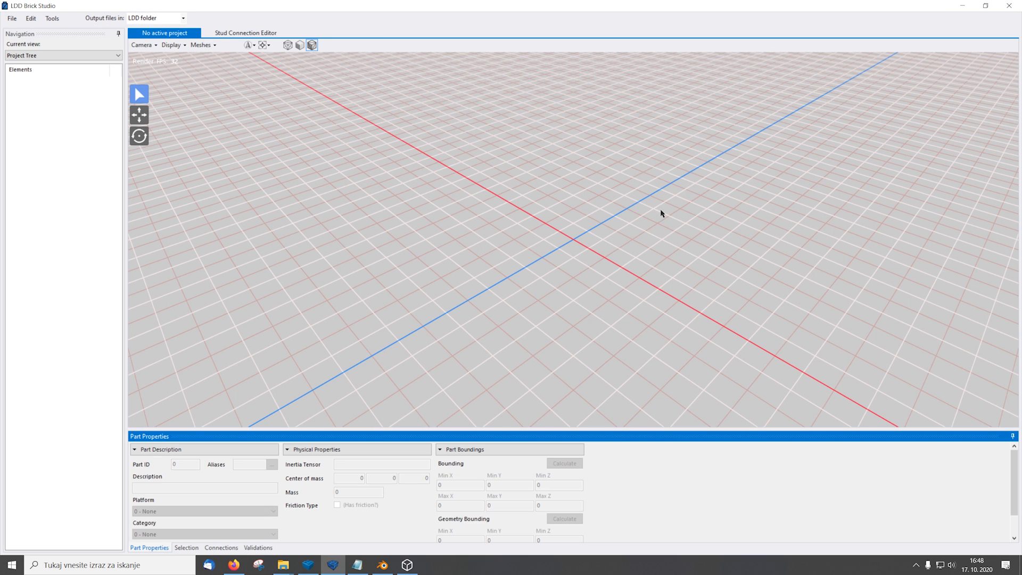
# Step: Create a new part project and import Countach 1to8.obj as its mesh
pyautogui.click(10, 18)
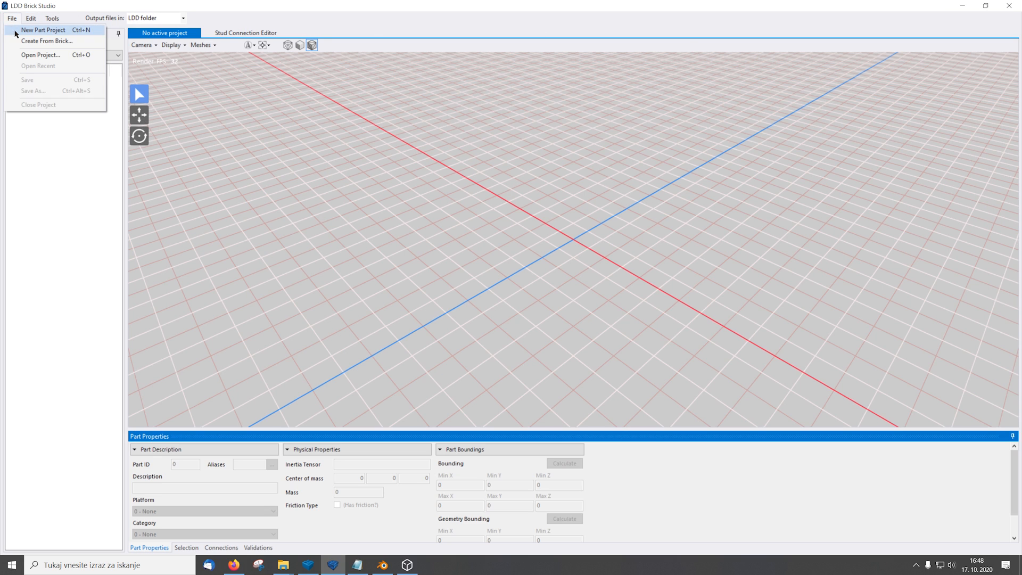
pyautogui.click(35, 24)
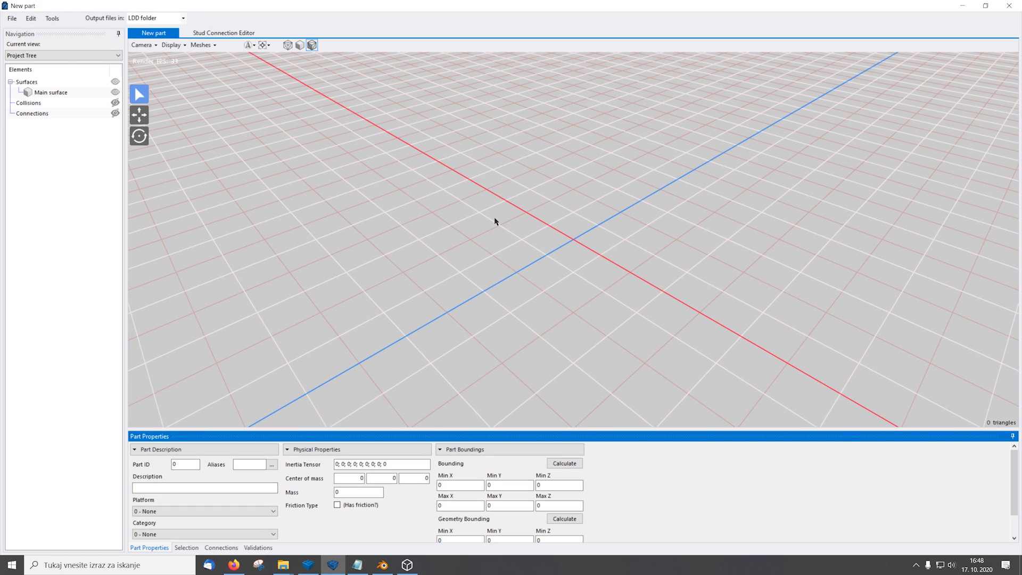
pyautogui.click(33, 17)
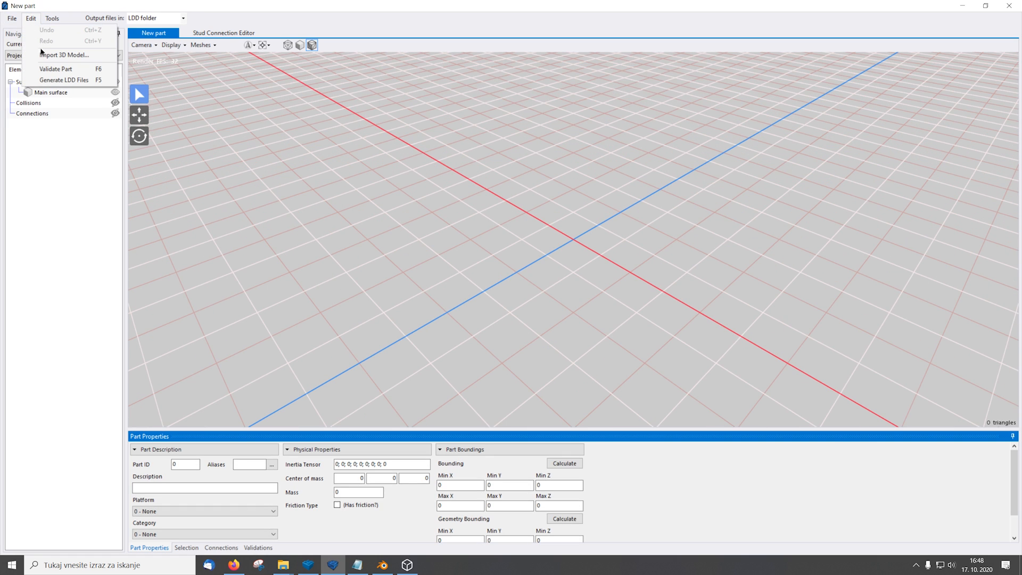
pyautogui.click(61, 53)
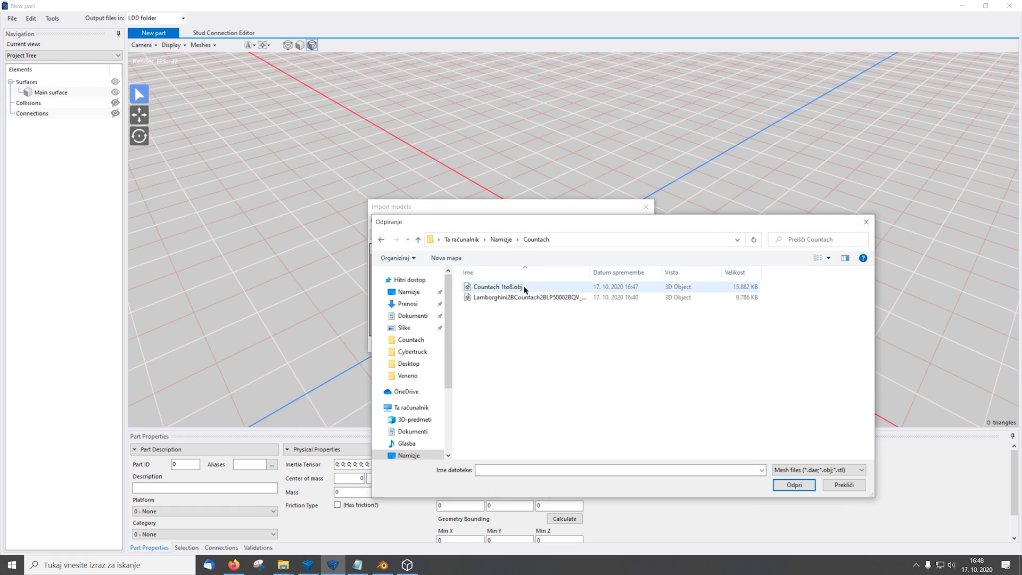
pyautogui.click(501, 286)
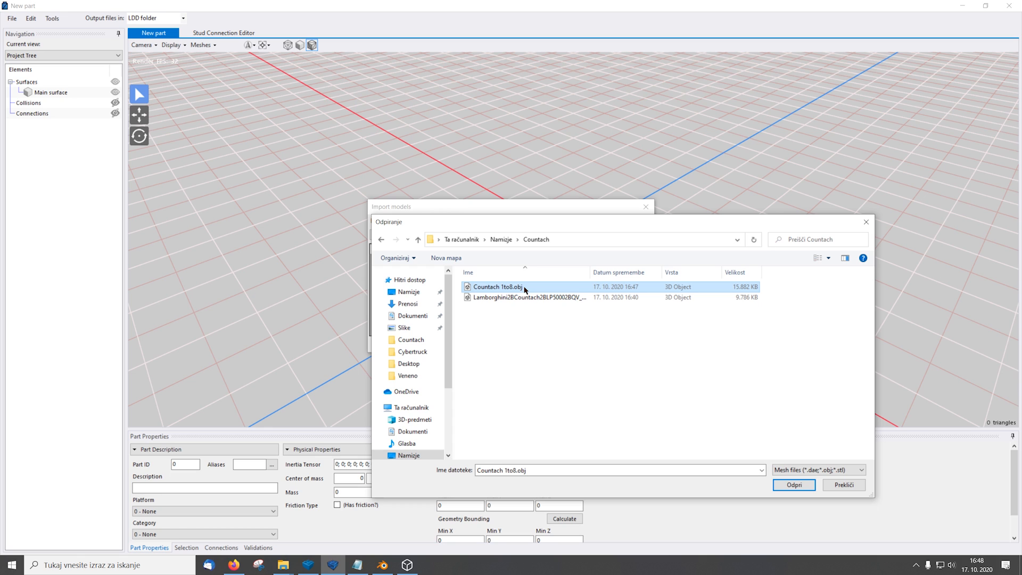
pyautogui.click(793, 484)
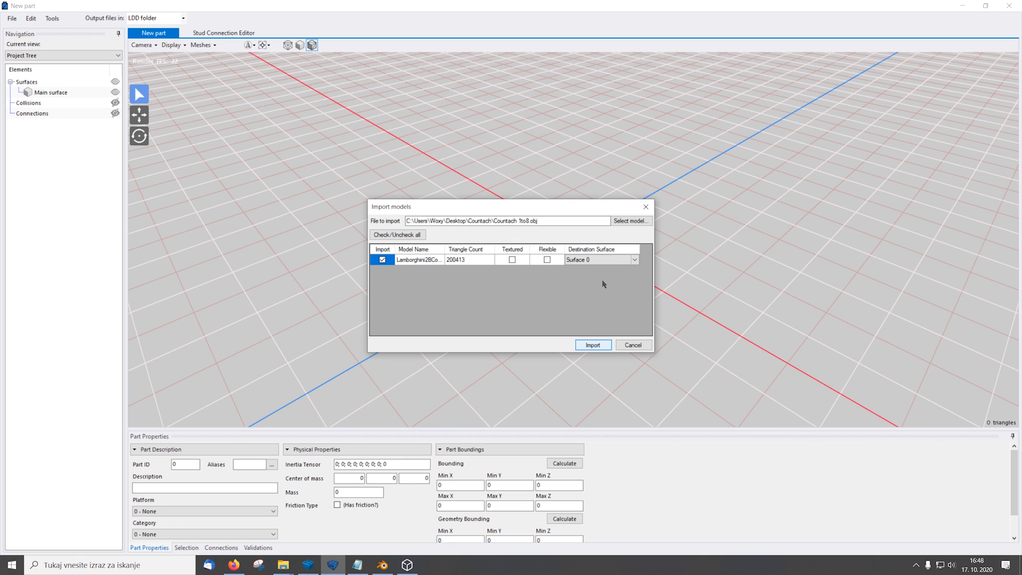
pyautogui.click(592, 345)
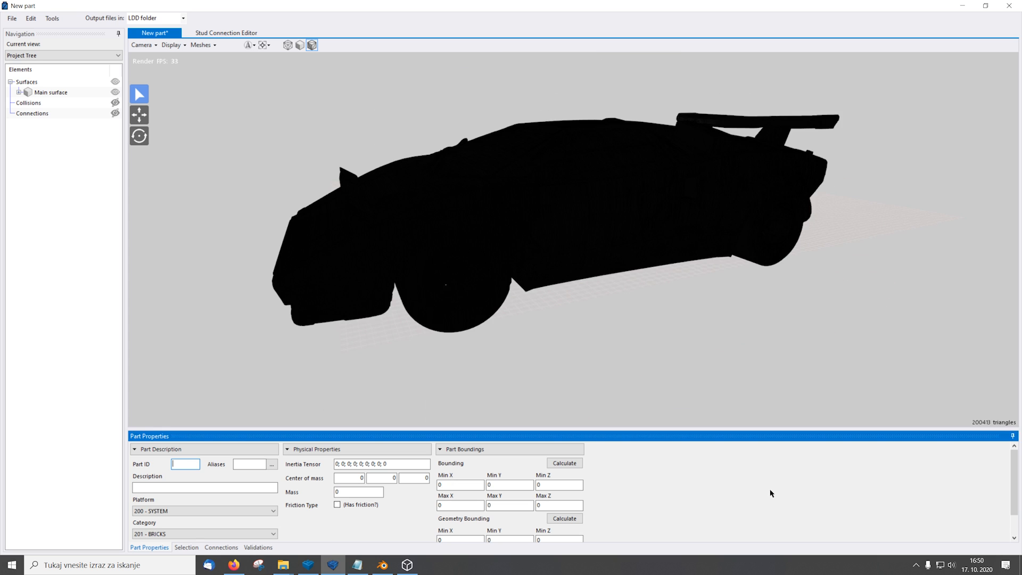
pyautogui.moveTo(746, 492)
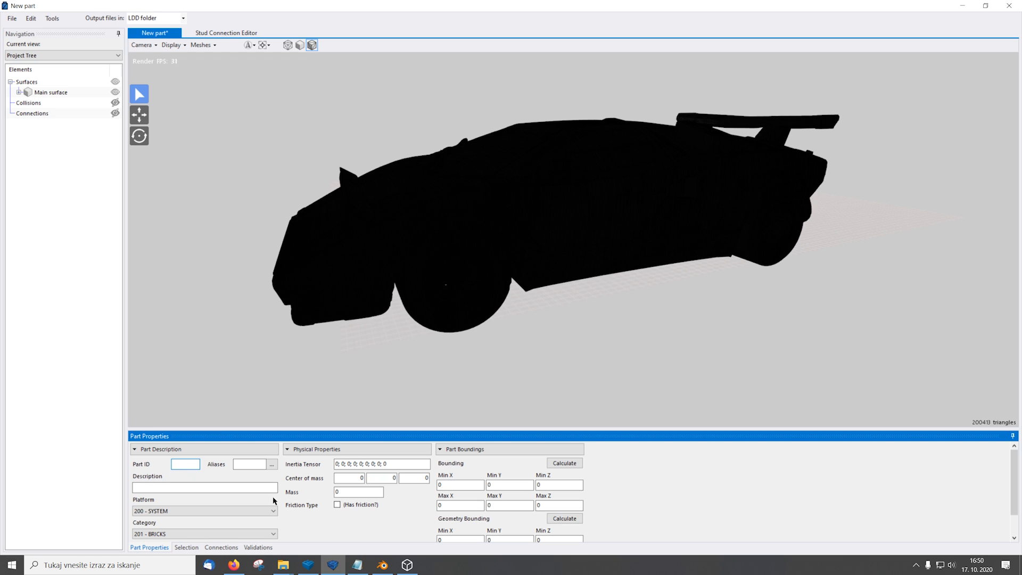
# Step: Enter part ID 111111, description 'Countach' and category 393 - POWER FUNCTIONS
pyautogui.write('111111')
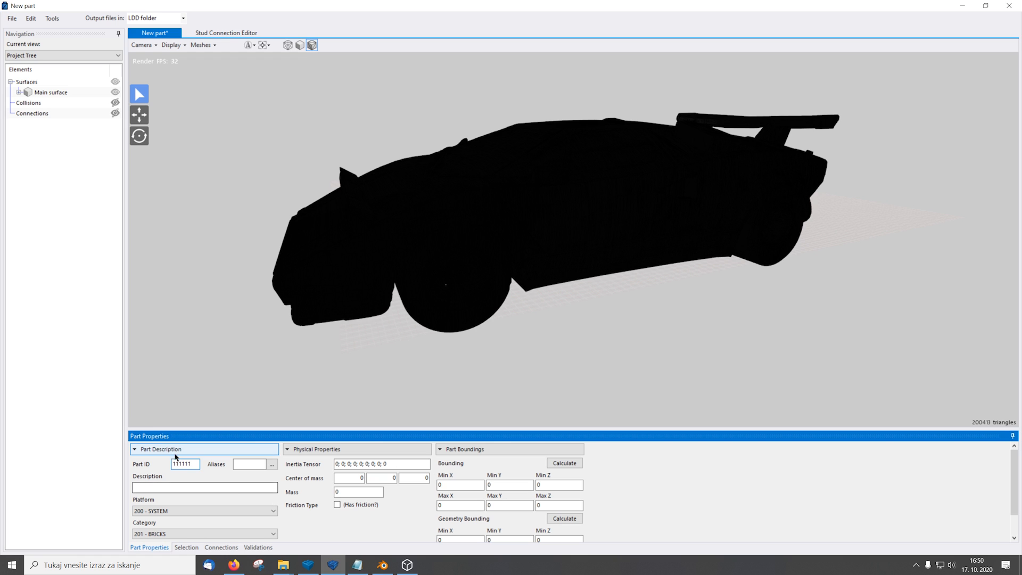
pyautogui.click(318, 562)
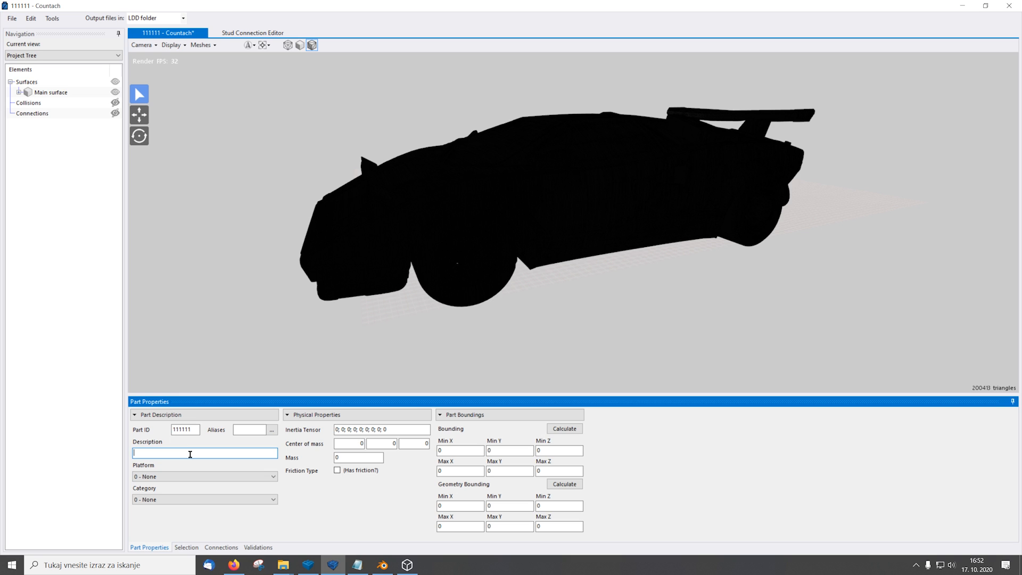
pyautogui.write('c')
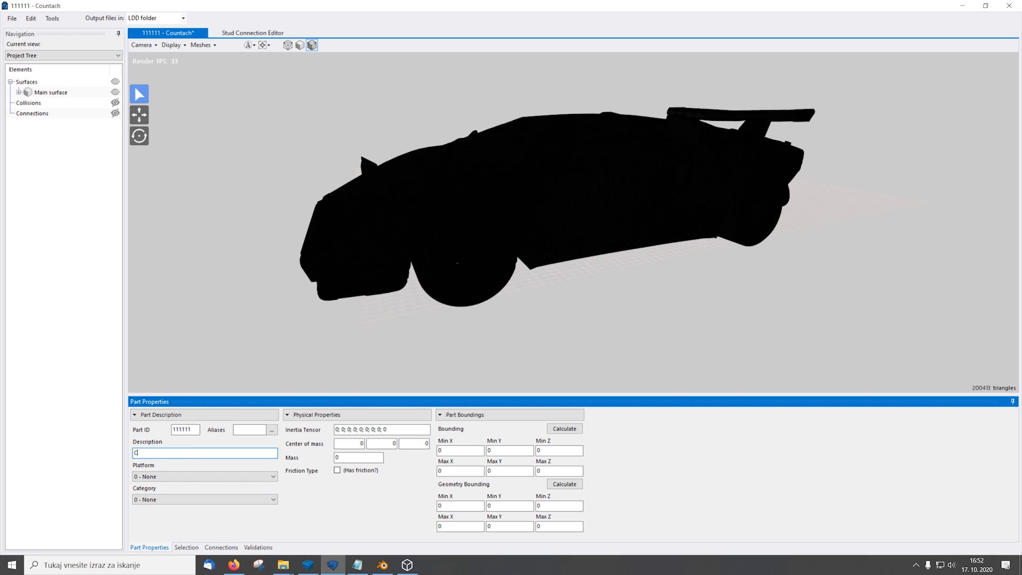
pyautogui.write('ounta')
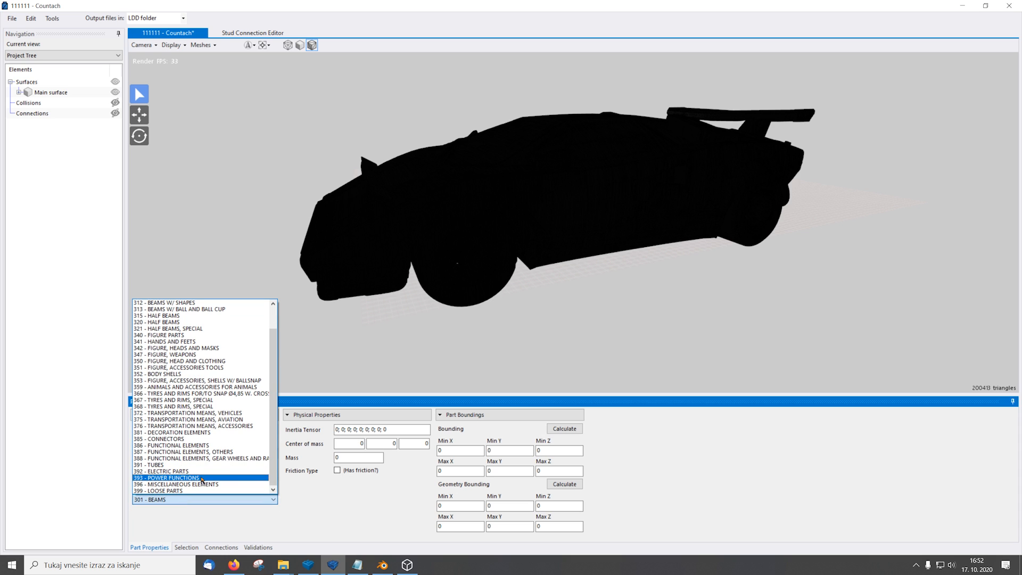
pyautogui.click(168, 478)
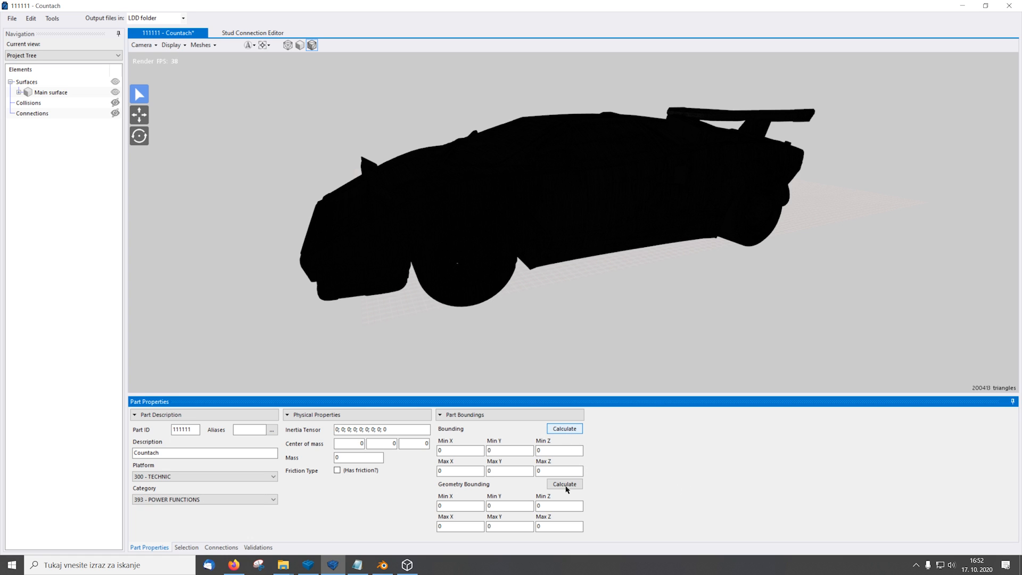
# Step: Calculate the part's bounding box and generate its LDD files
pyautogui.click(52, 18)
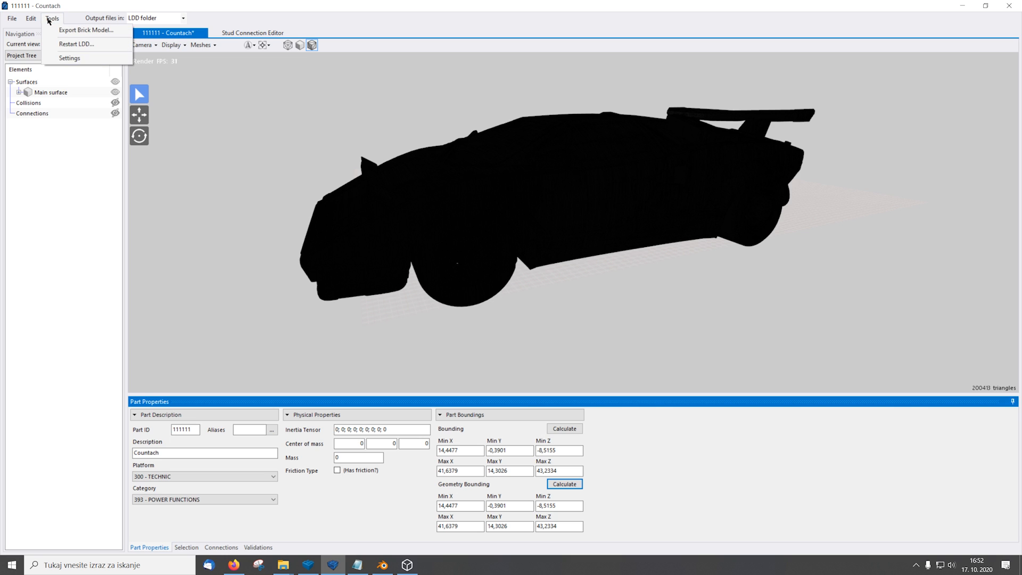
pyautogui.click(25, 19)
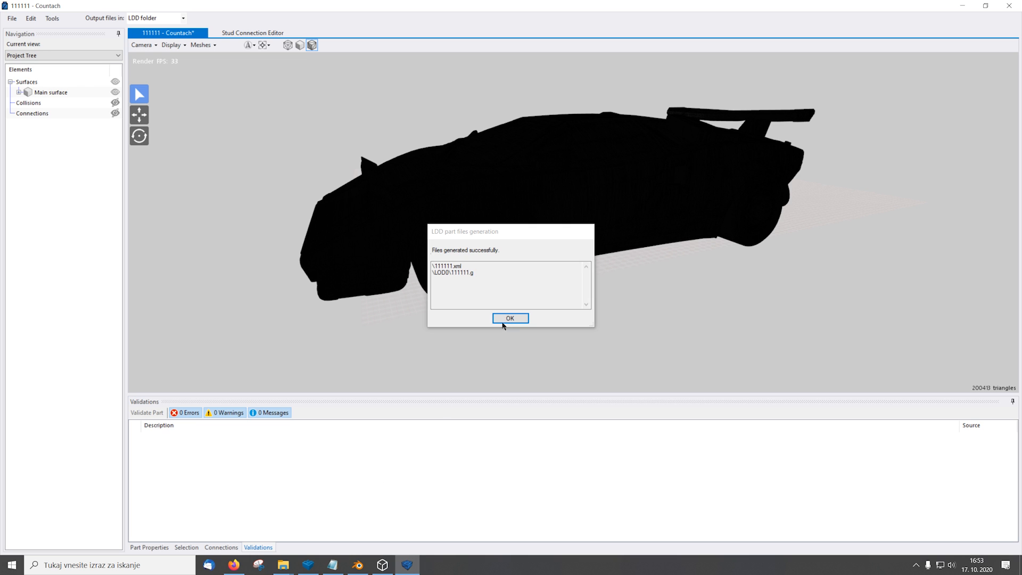
pyautogui.click(510, 317)
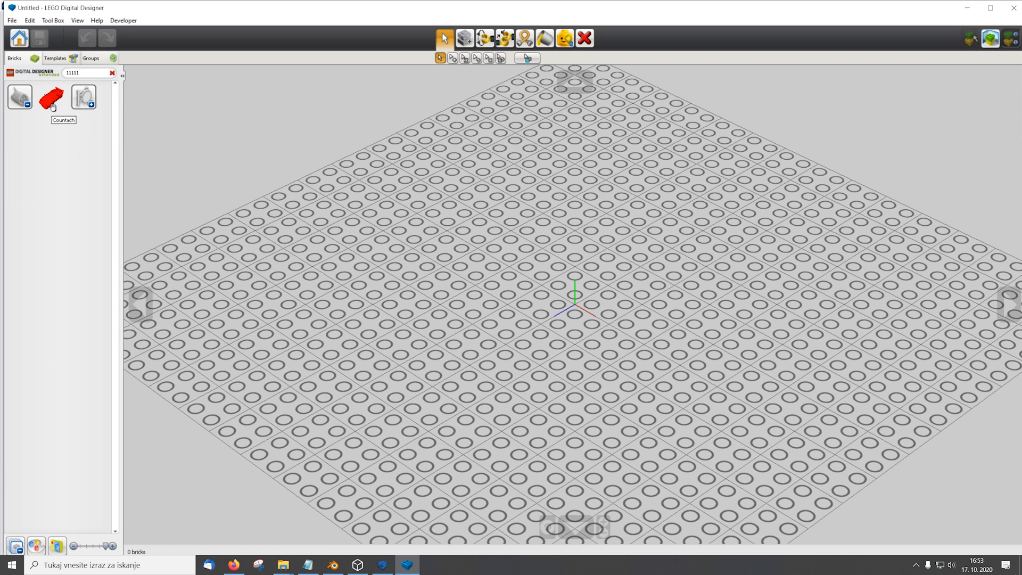
# Step: Pick up the red Countach brick (part 11111) from the Bricks palette
pyautogui.click(49, 98)
pyautogui.write('chir')
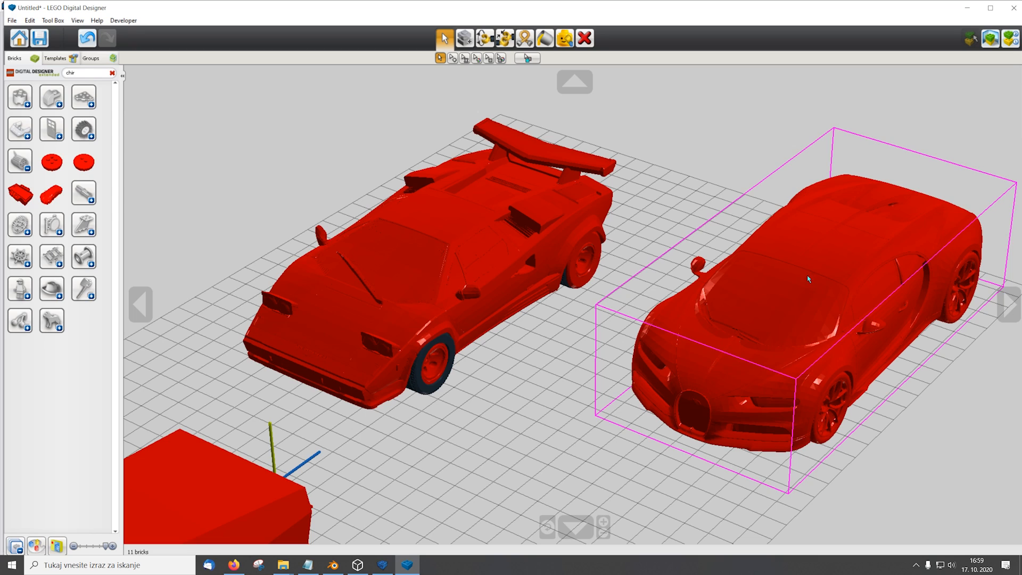
# Step: Click empty space to deselect the car on the right of the scene
pyautogui.click(499, 362)
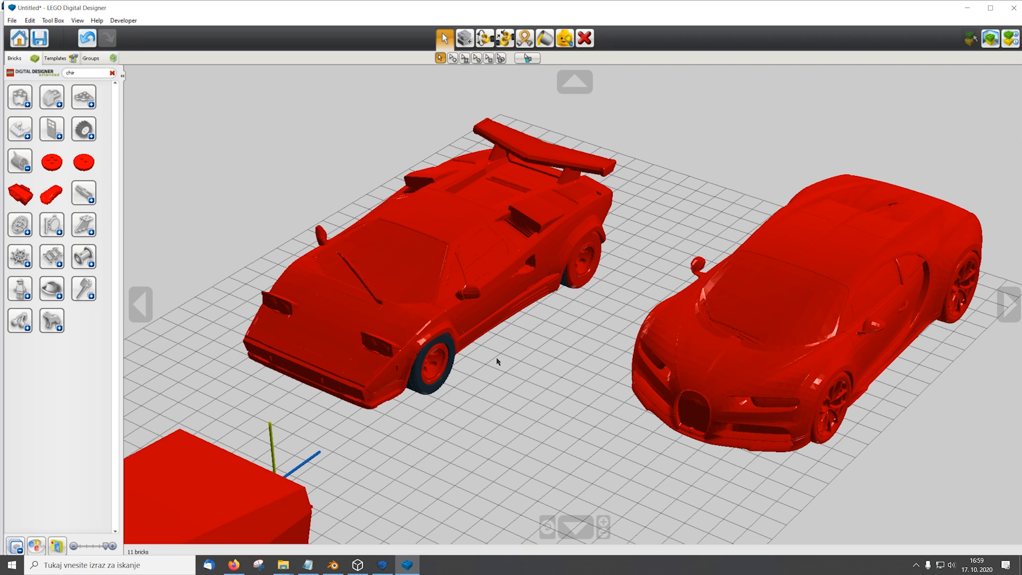
pyautogui.moveTo(589, 329)
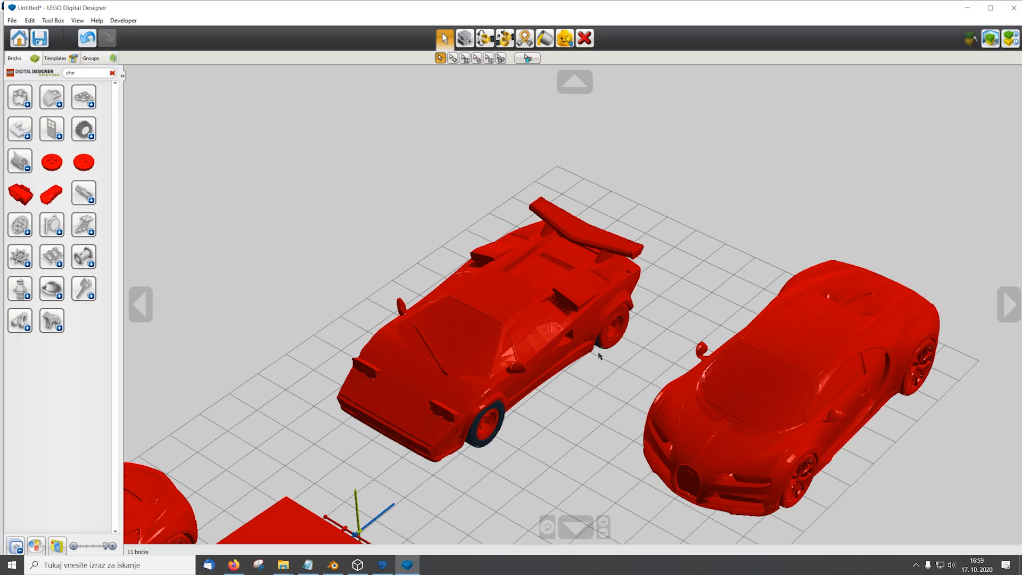
pyautogui.moveTo(601, 360)
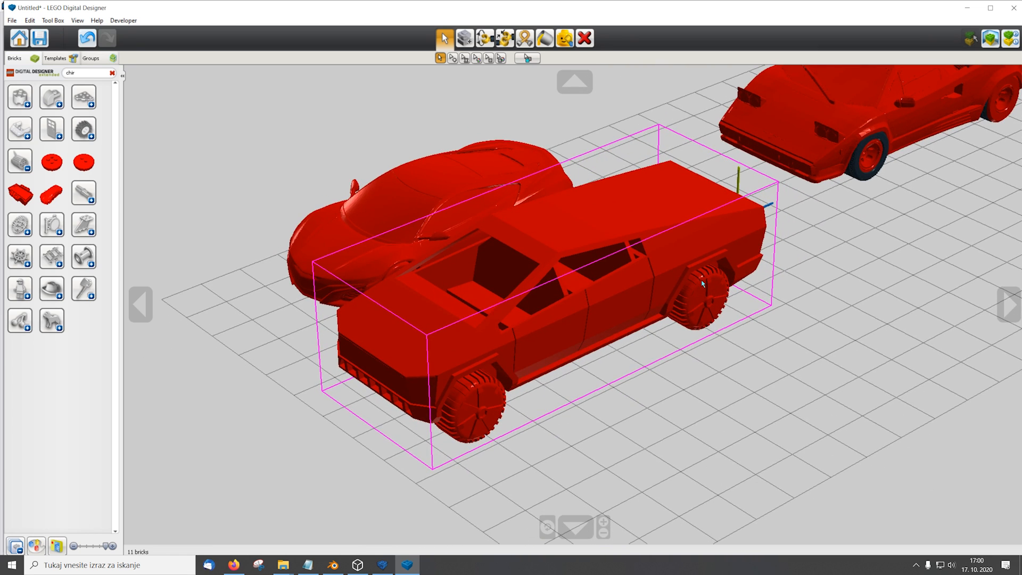
pyautogui.moveTo(684, 266)
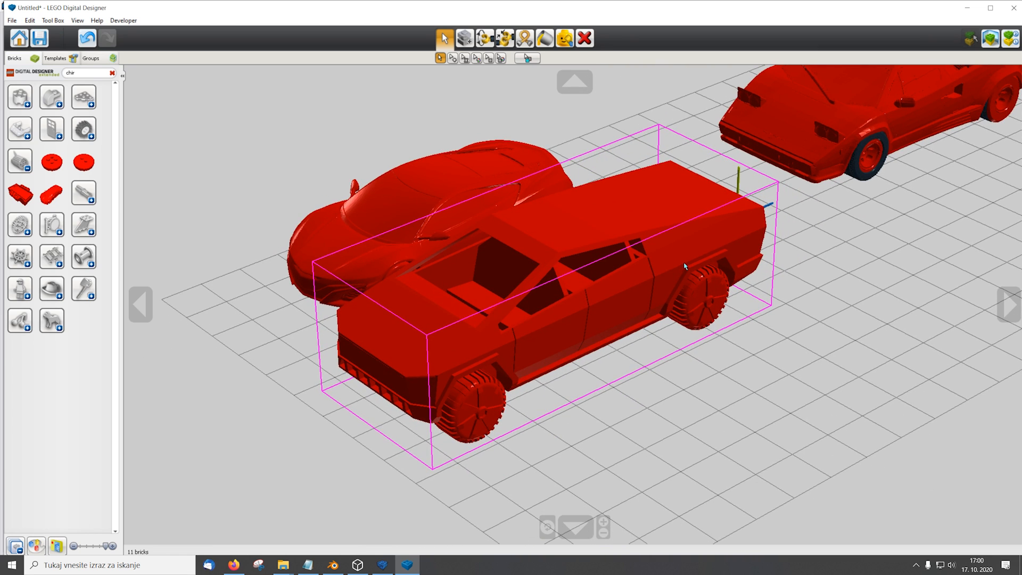